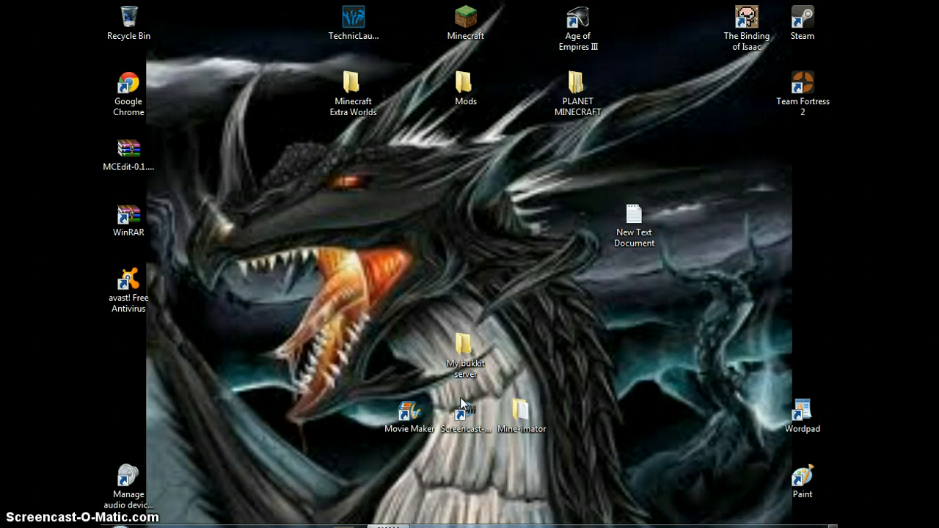
mouse_move(296, 522)
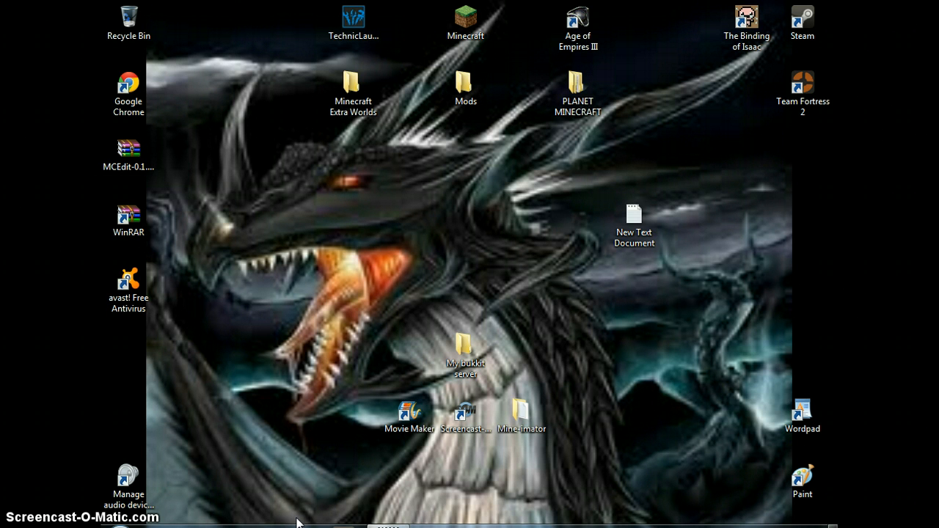
mouse_move(613, 249)
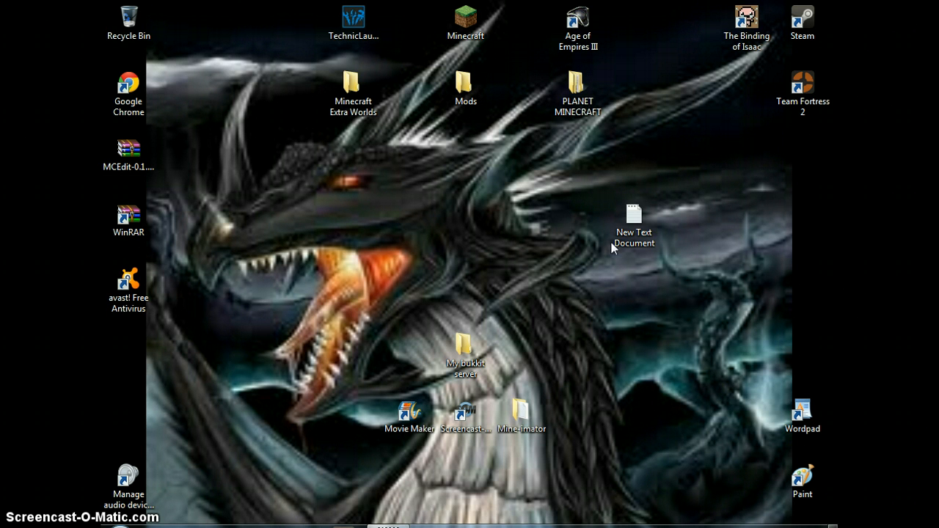
- Go to the Roaming application data folder via %appdata% from the Start menu
click(634, 220)
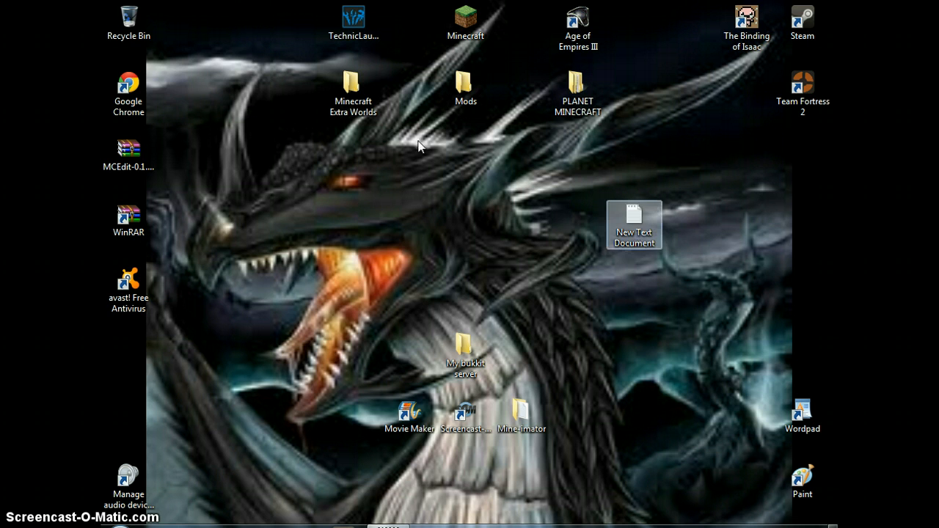
right_click(129, 18)
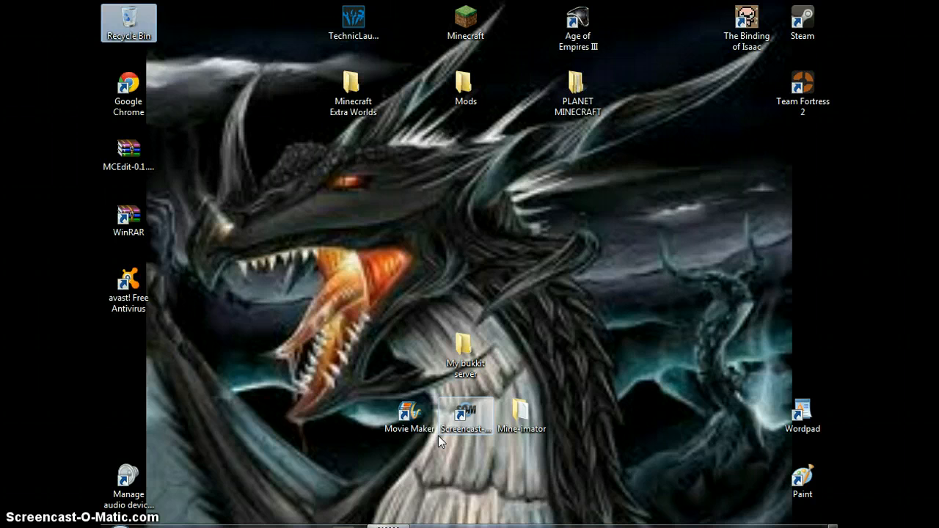
mouse_move(484, 487)
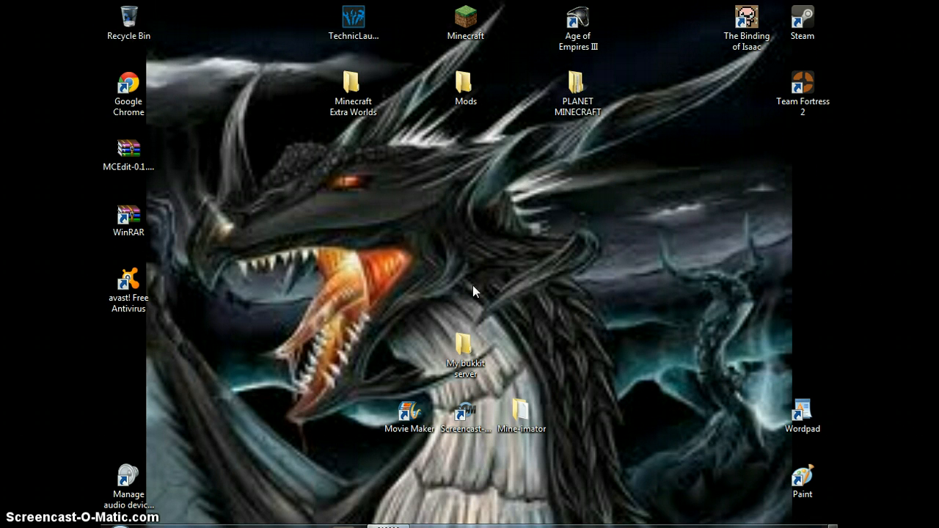
mouse_move(388, 79)
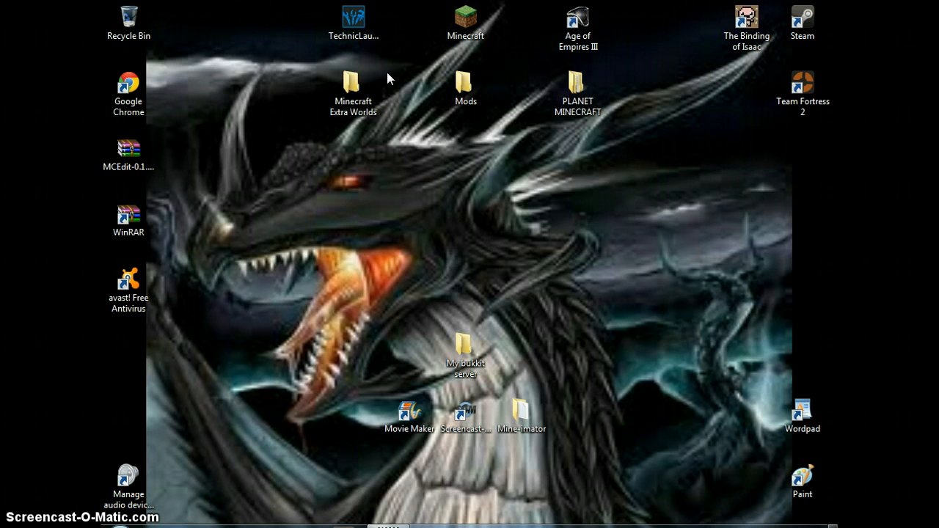
click(8, 522)
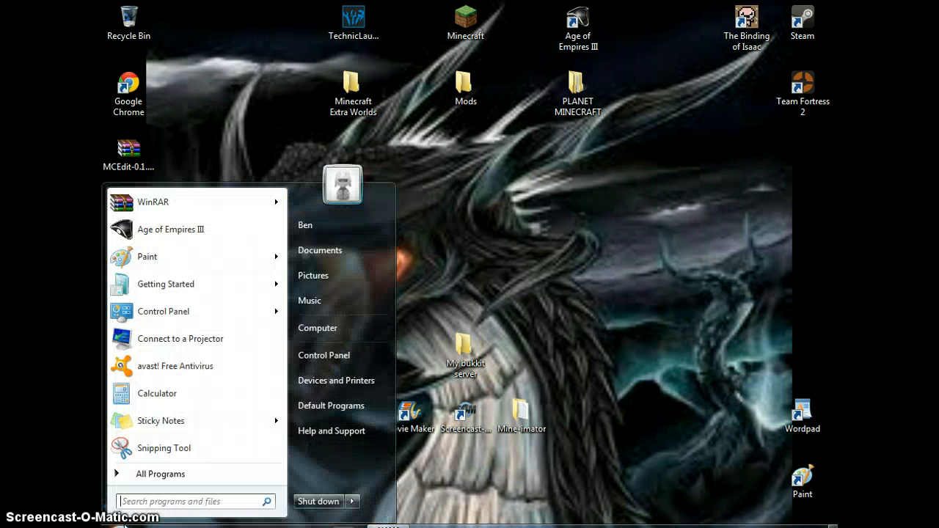
text(%appdat)
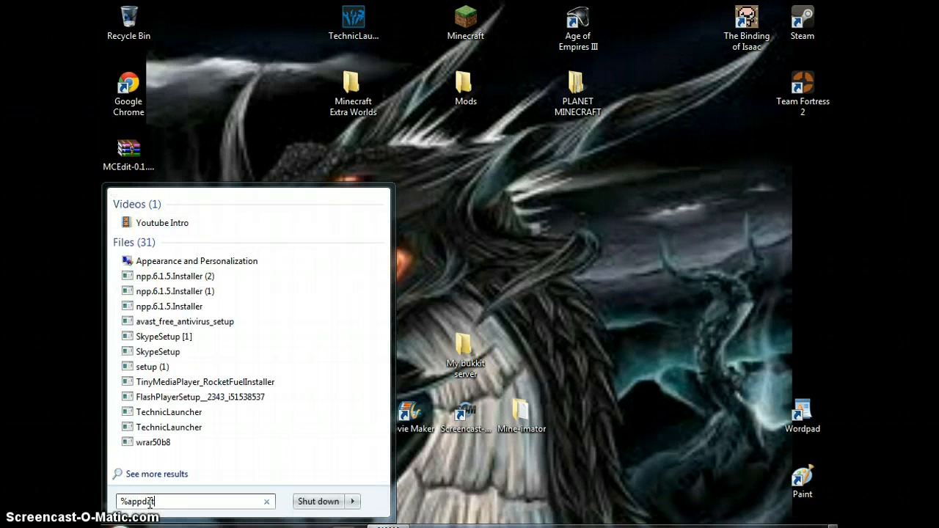
key(Return)
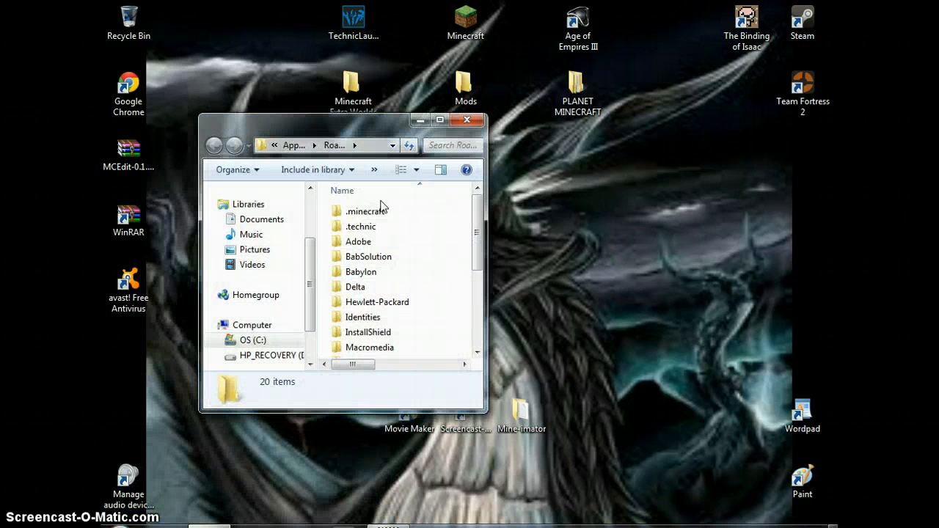
- Browse into .minecraft\saves and select the My Epic Jump Map world
double_click(361, 211)
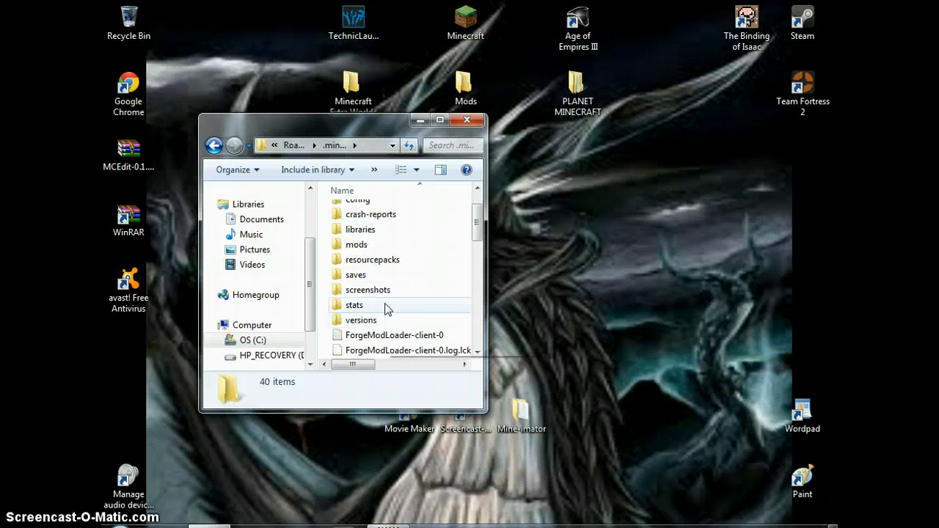
double_click(355, 274)
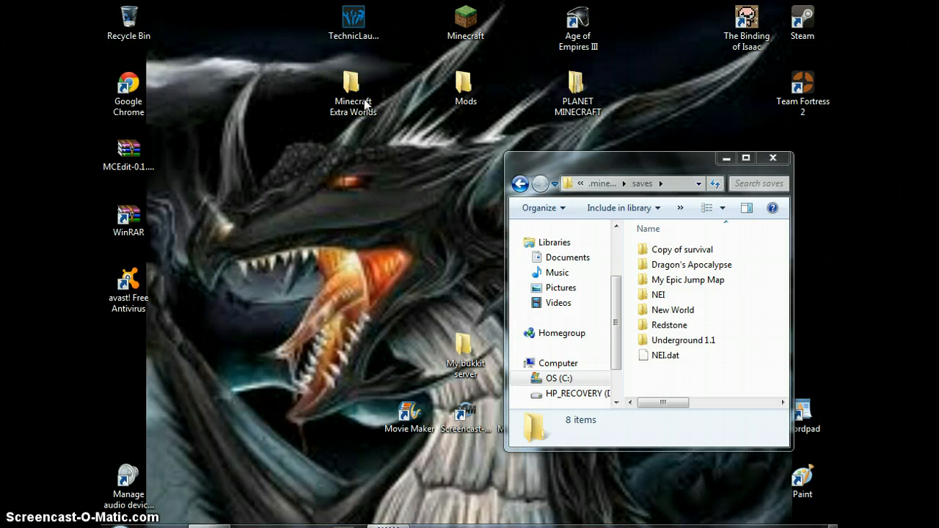
mouse_move(569, 132)
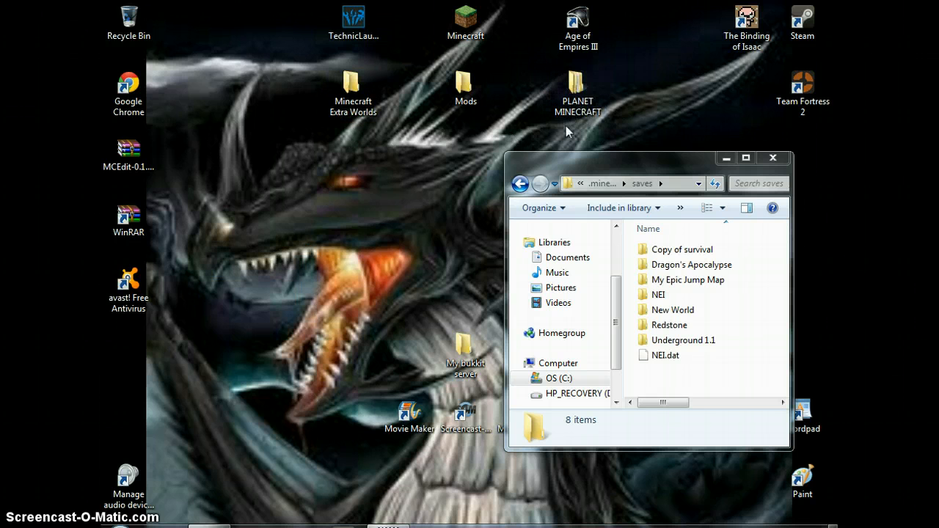
mouse_move(349, 176)
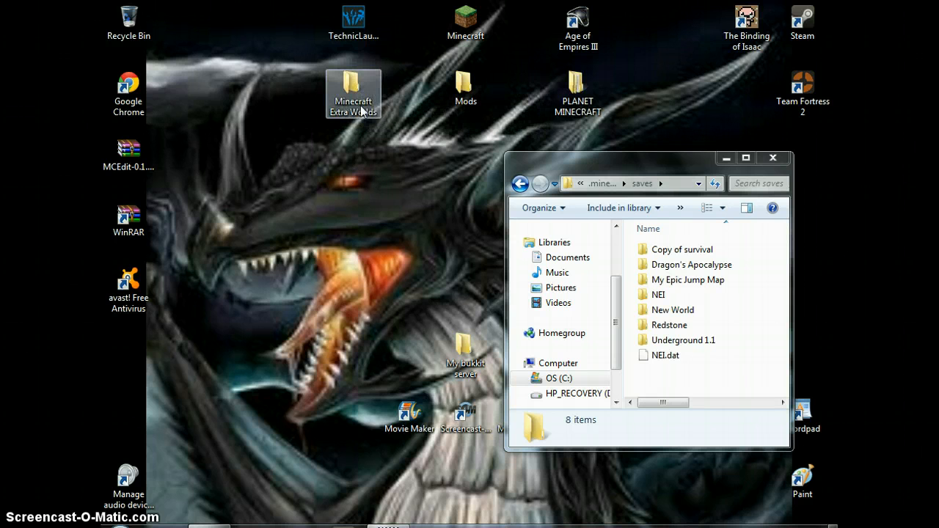
double_click(578, 88)
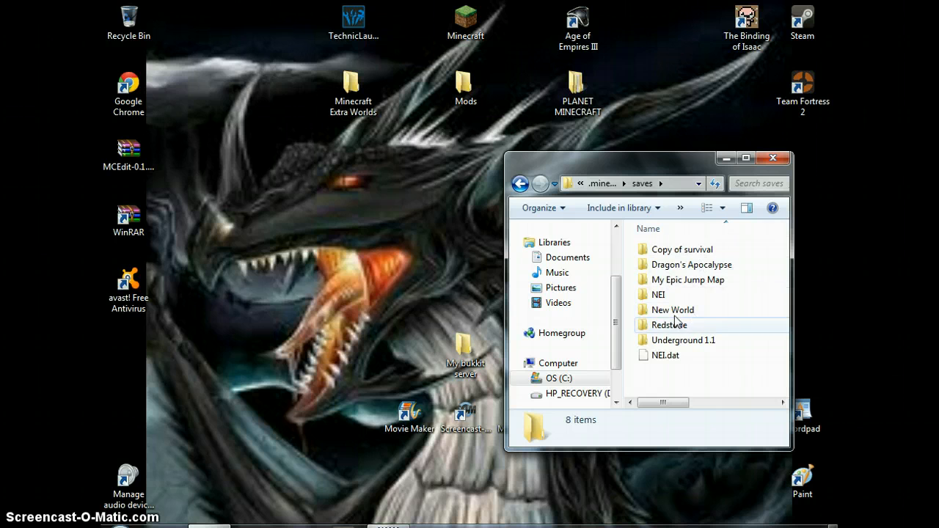
click(686, 279)
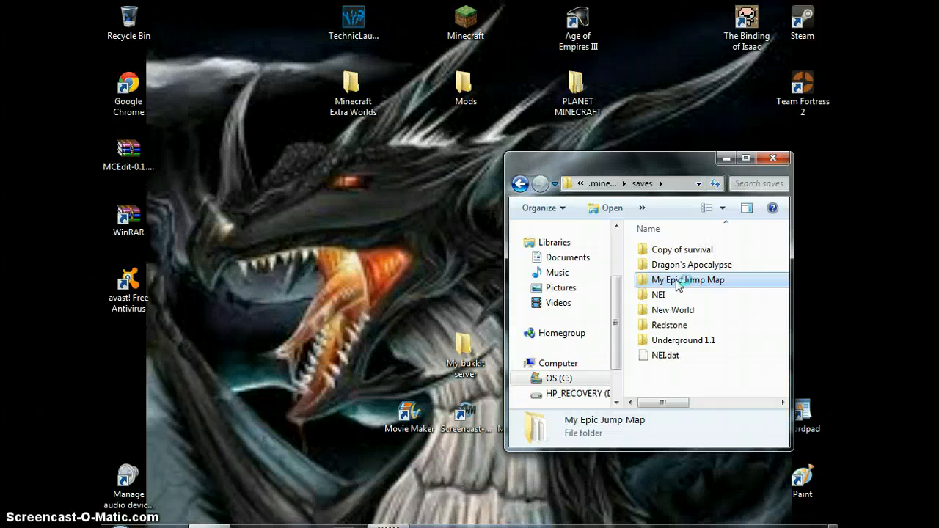
click(687, 279)
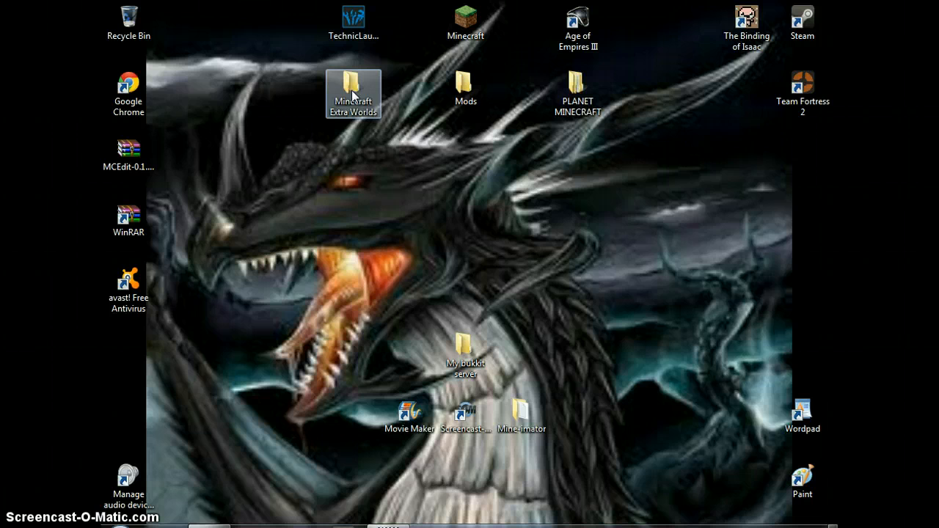
- Arrange the Minecraft Extra Worlds folder and the saves folder side by side
double_click(352, 93)
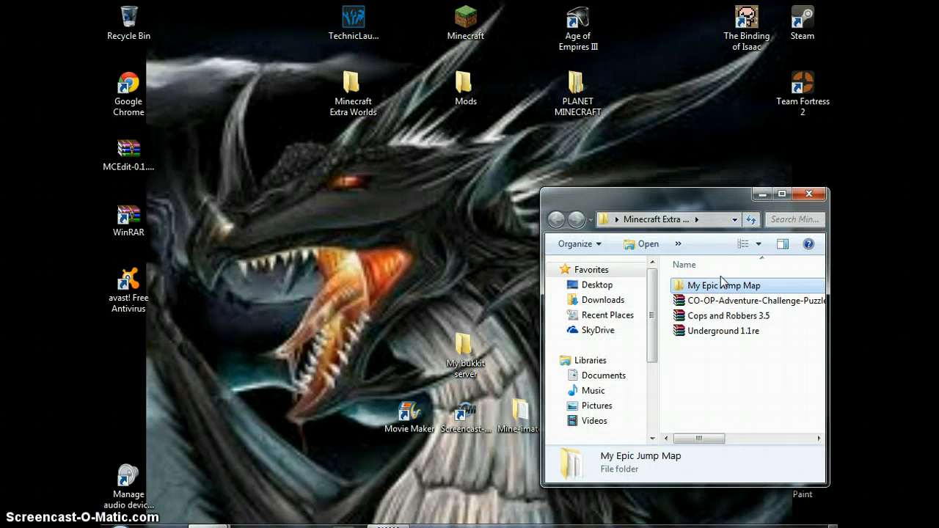
drag(682, 194, 499, 156)
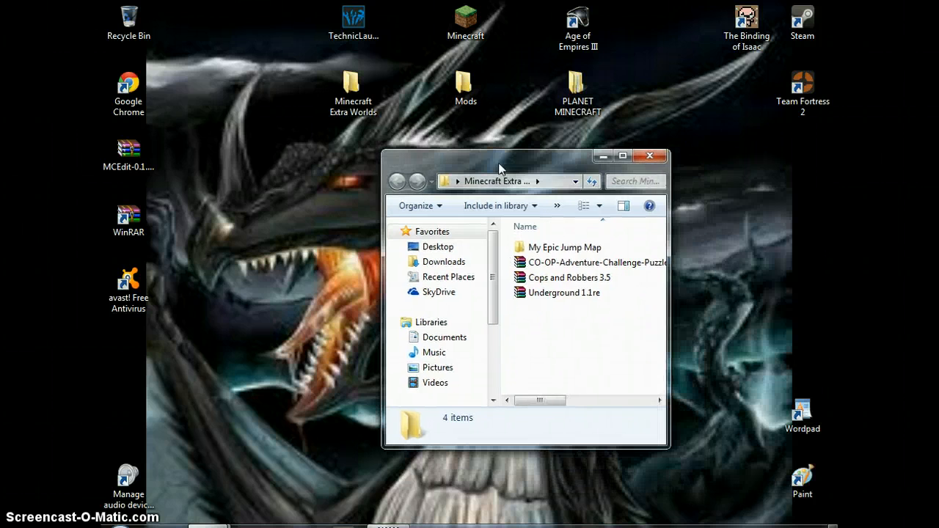
mouse_move(290, 452)
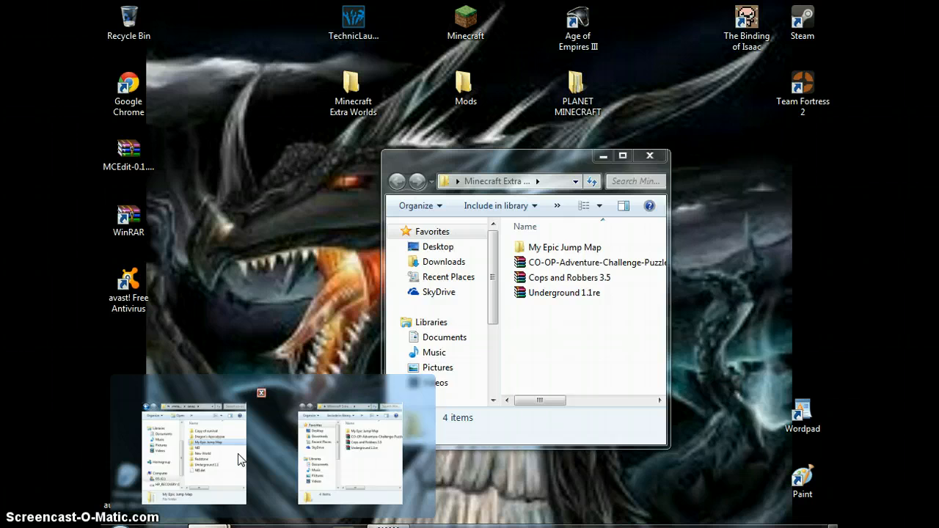
click(193, 451)
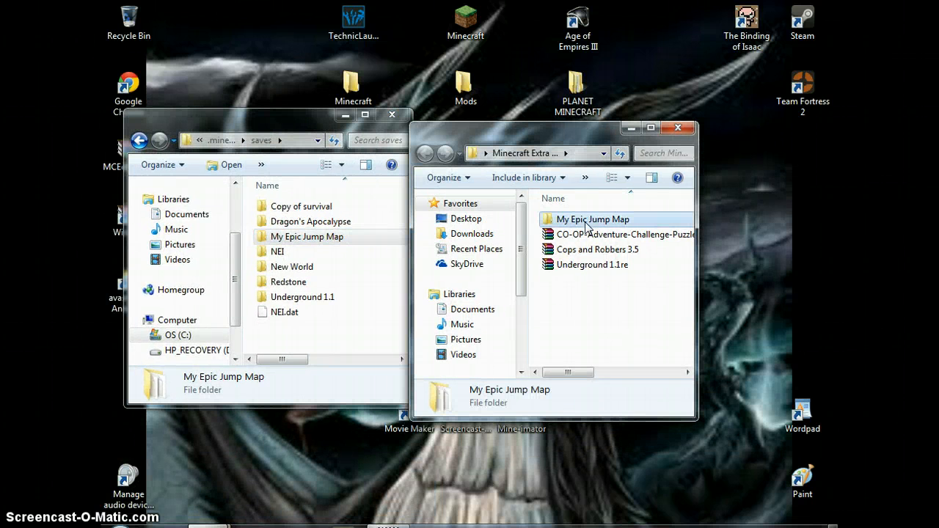
- Pack My Epic Jump Map into a ZIP archive with WinRAR
right_click(590, 220)
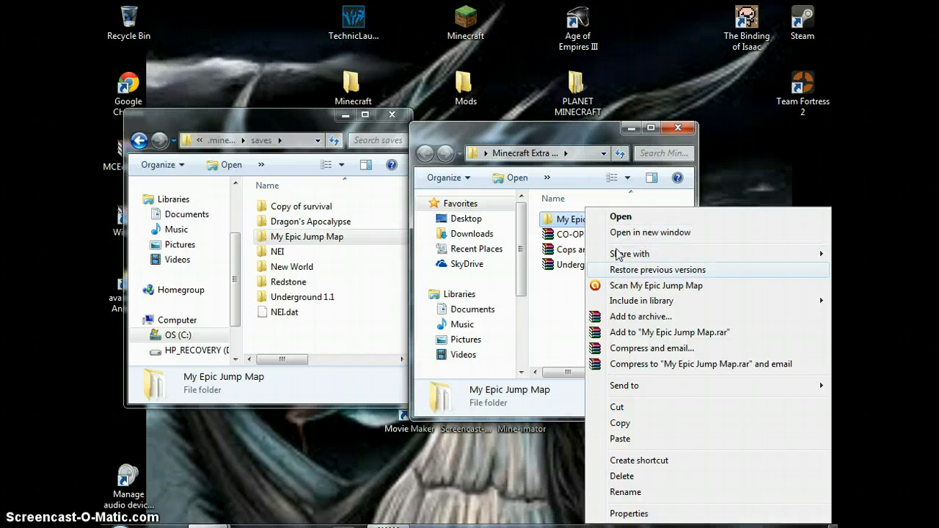
click(640, 317)
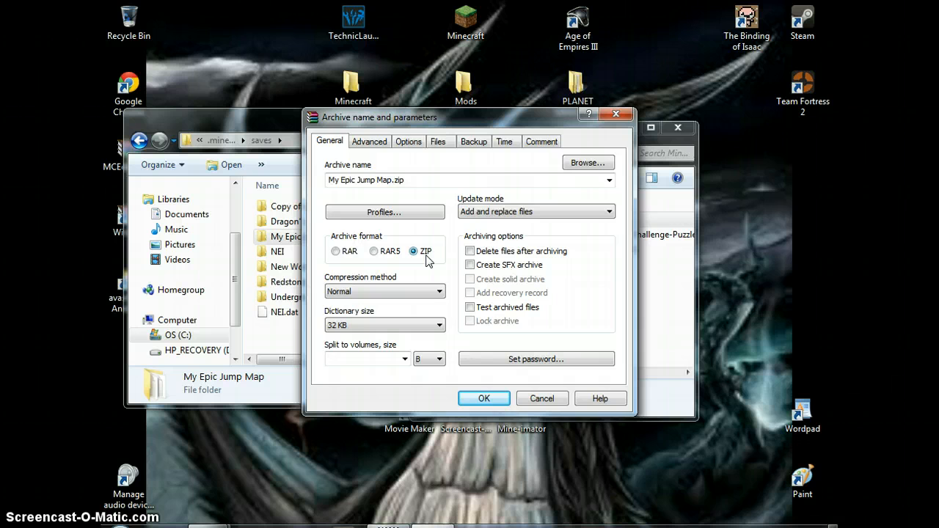
click(484, 399)
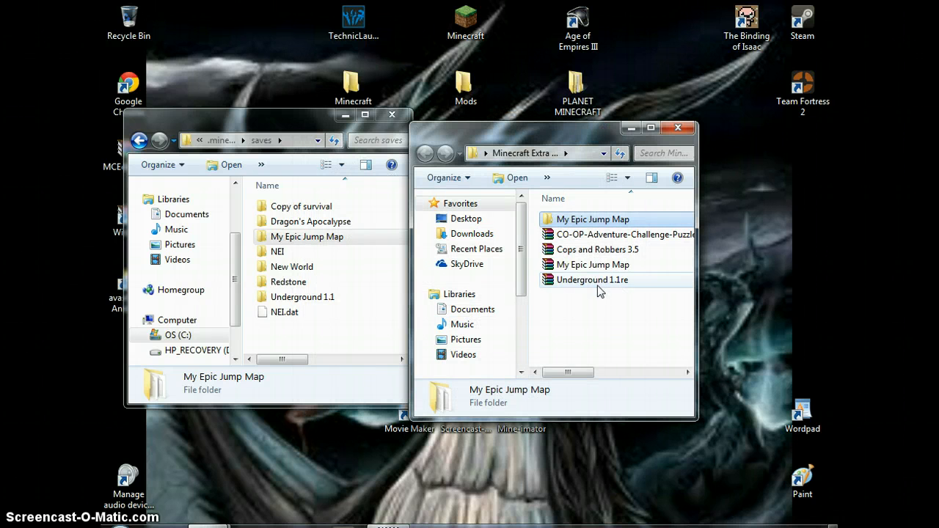
- Move the My Epic Jump Map zip into the PLANET MINECRAFT folder
click(593, 264)
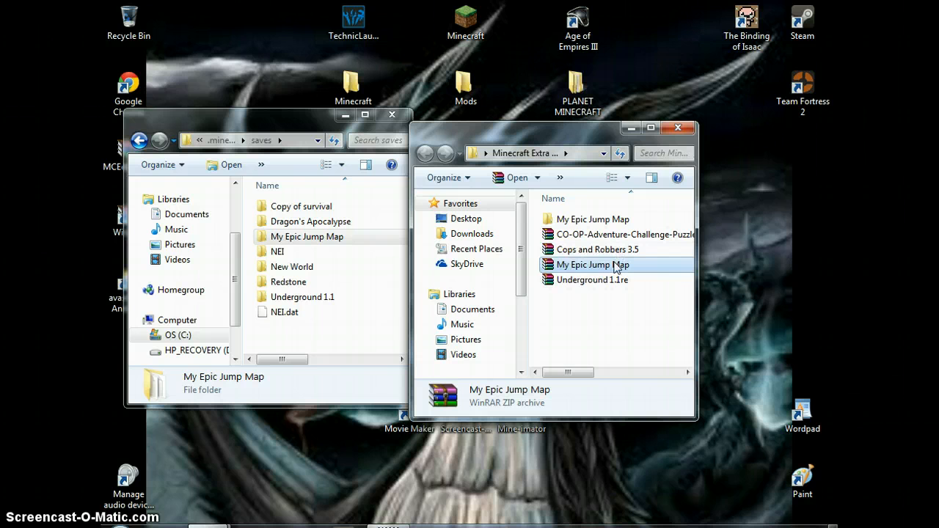
drag(593, 264, 578, 88)
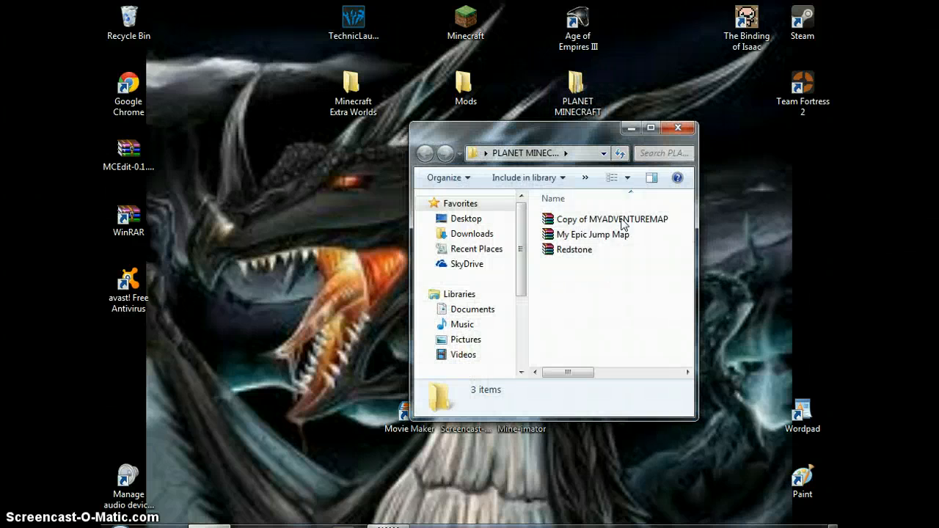
click(593, 234)
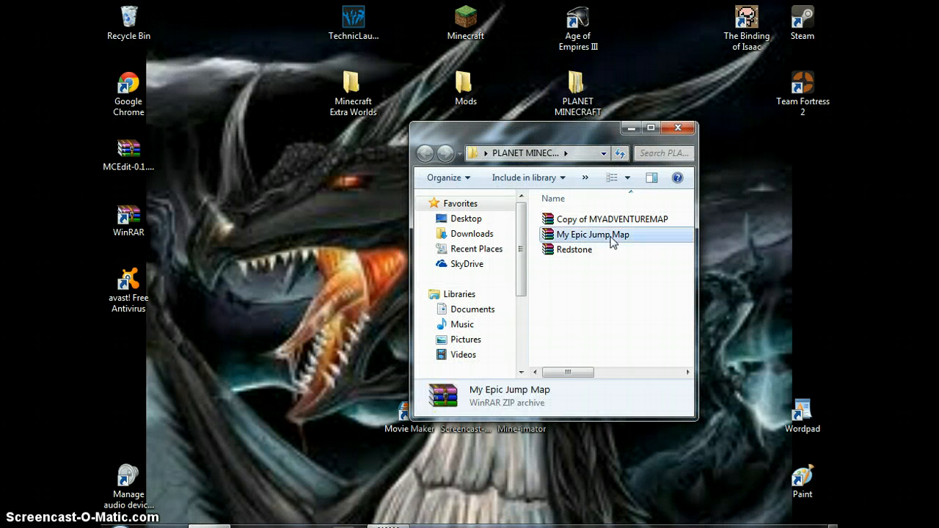
click(678, 128)
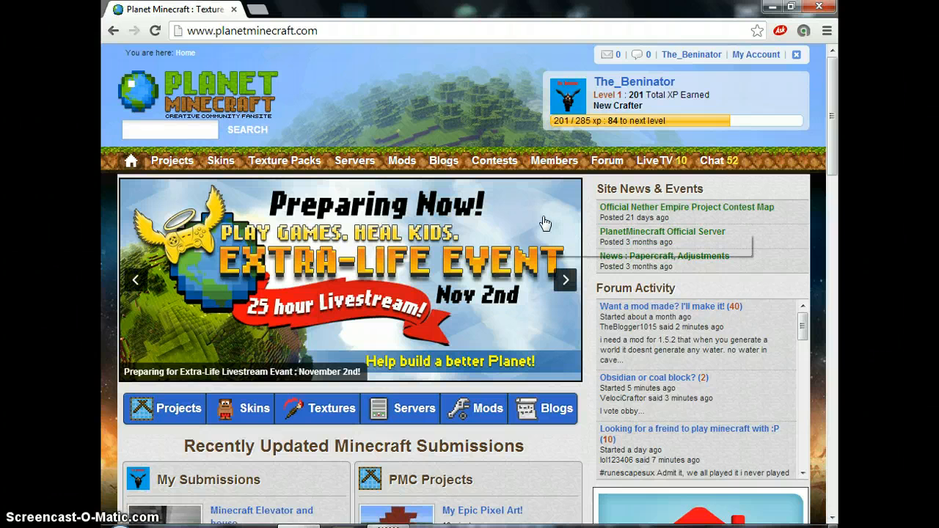
mouse_move(536, 212)
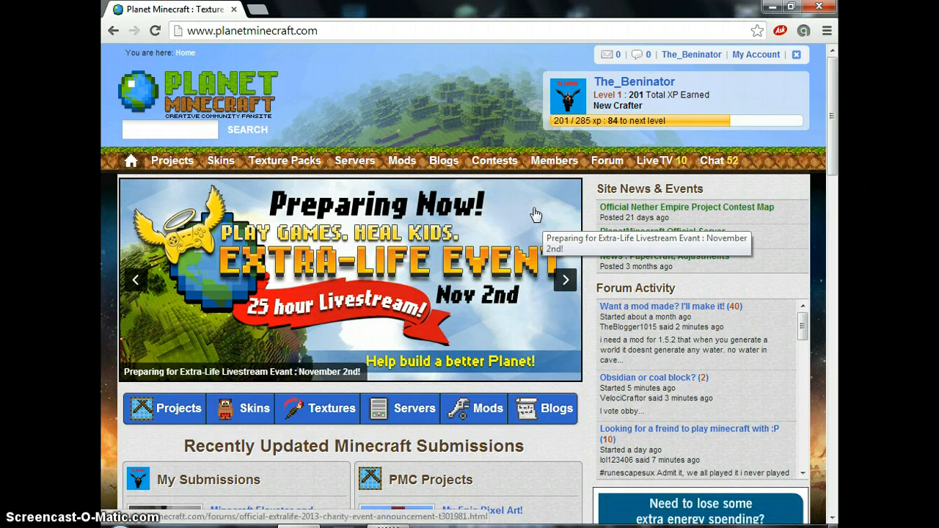
mouse_move(525, 202)
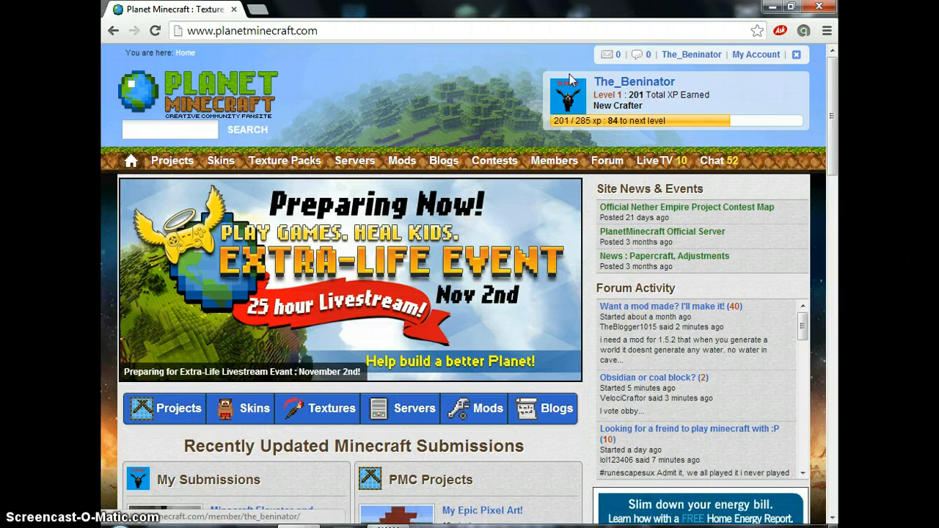
- Scroll the signed-in Planet Minecraft home page to My Submissions
scroll(down, 3)
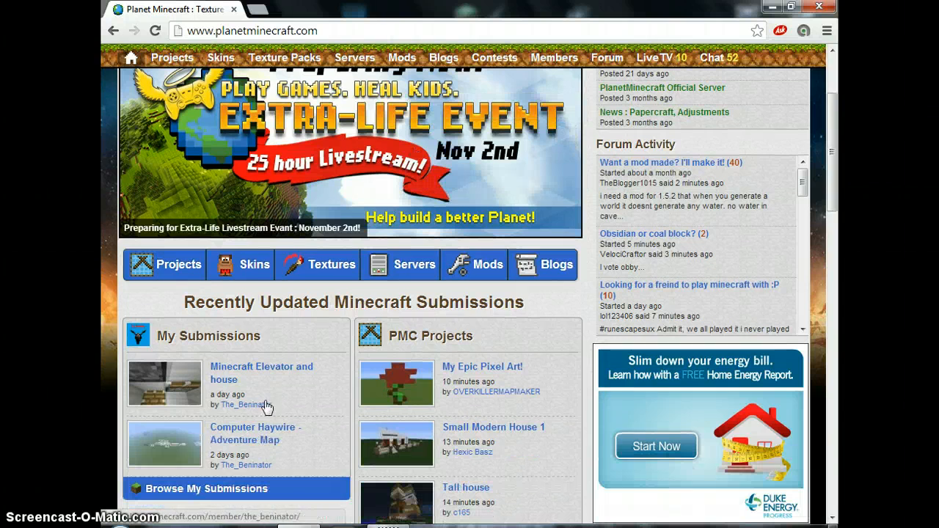
mouse_move(238, 455)
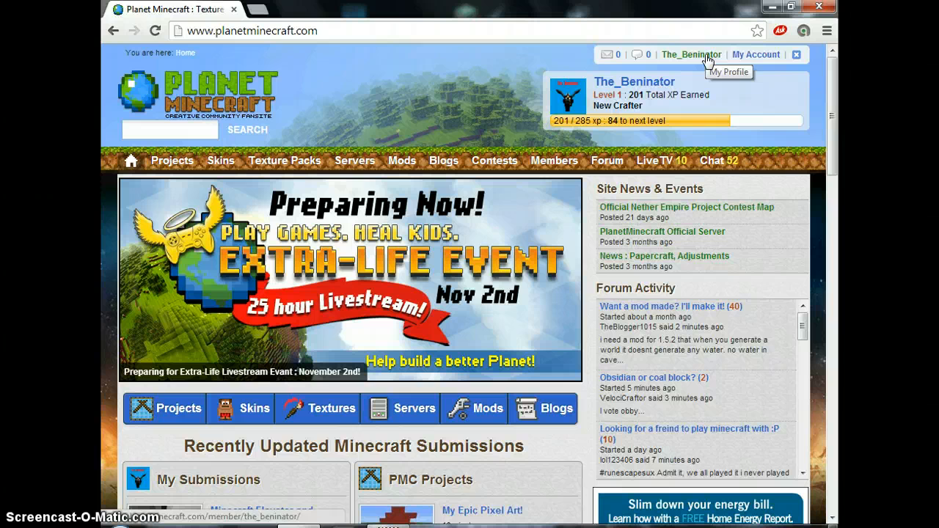
- Go from My Account through my submitted projects to the site's Projects section
click(756, 54)
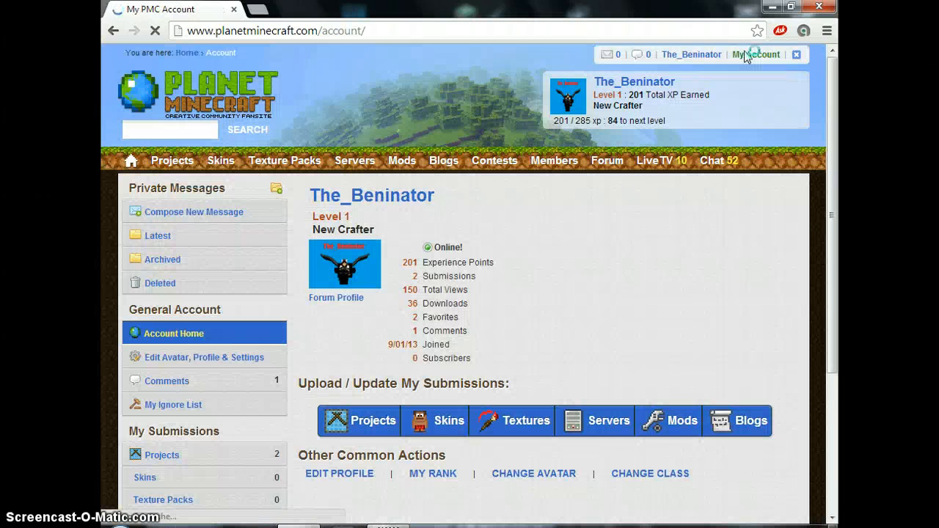
scroll(down, 3)
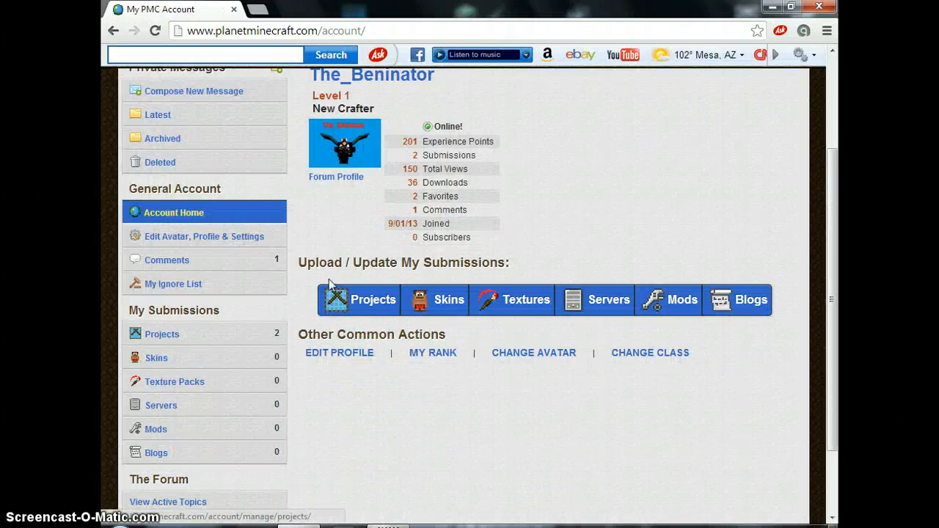
click(358, 299)
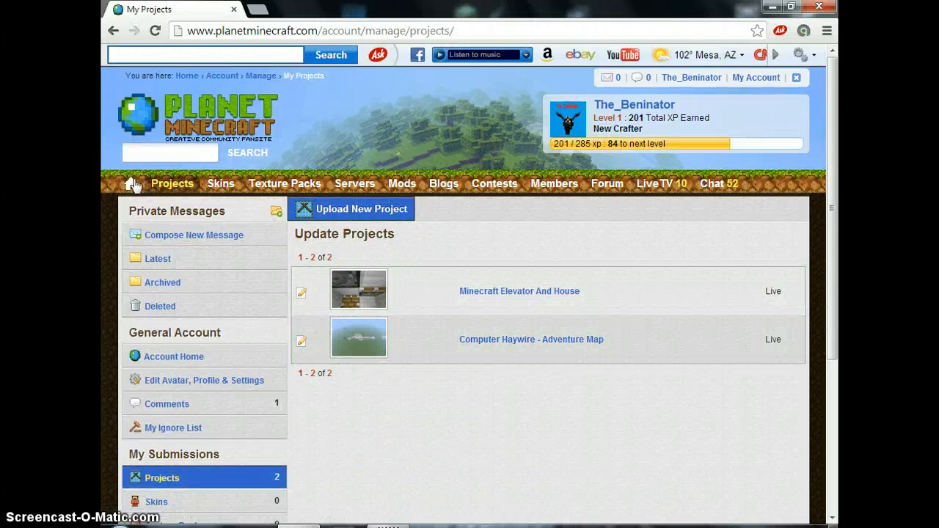
click(172, 183)
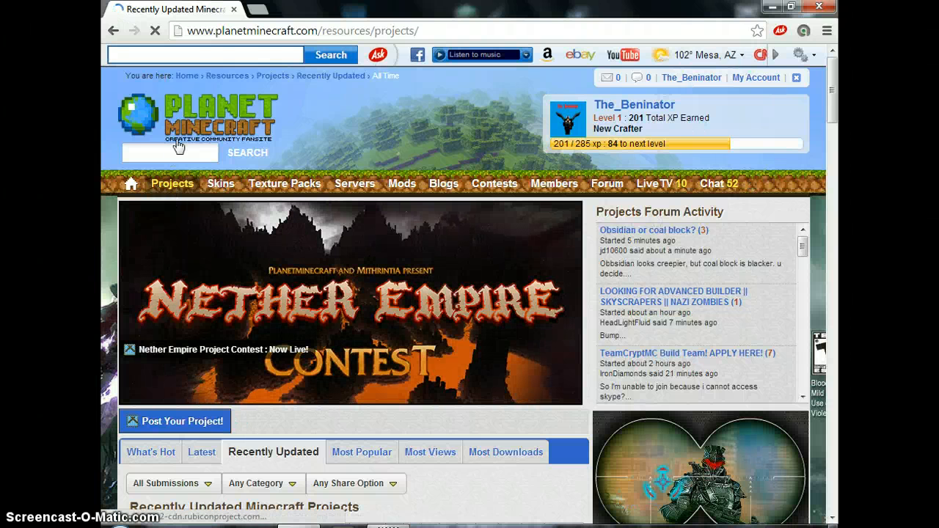
- Start the Adding New Project form via 'Post Your Project!'
text(DRa)
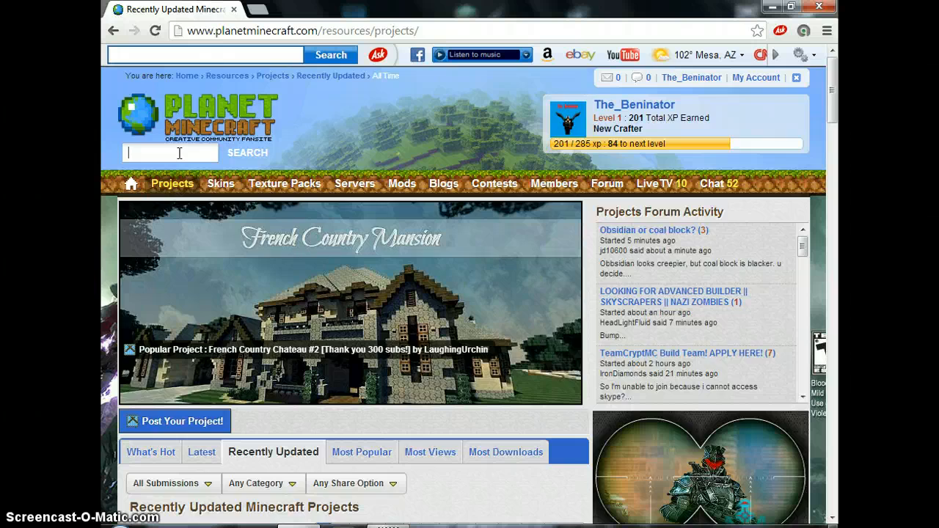
scroll(down, 3)
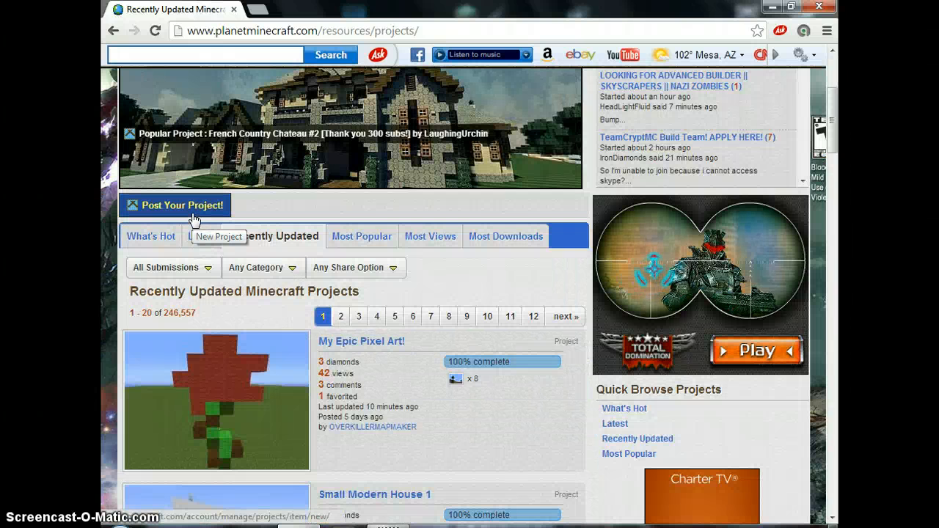
click(182, 205)
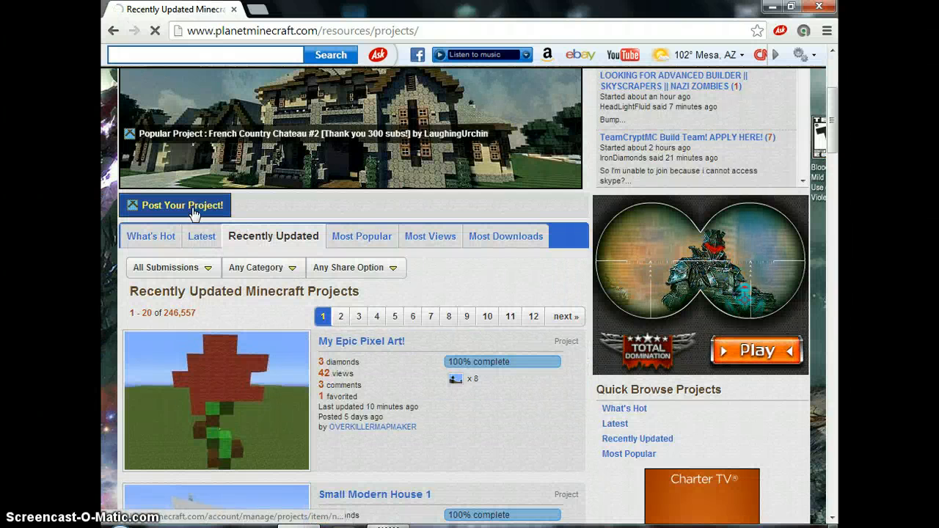
click(176, 205)
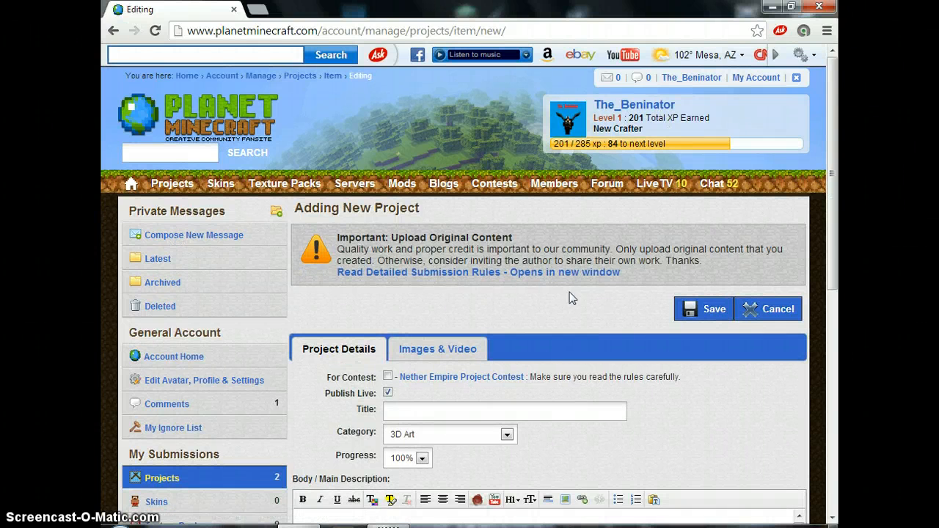
- Scroll down the new project form to the title, category and body fields
scroll(down, 3)
text(Parkour mania - Epic jump map)
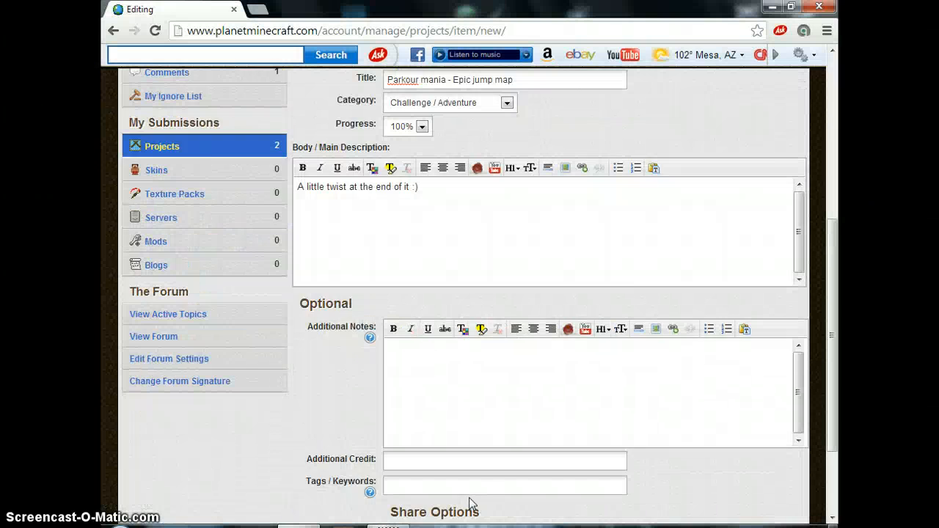
scroll(up, 3)
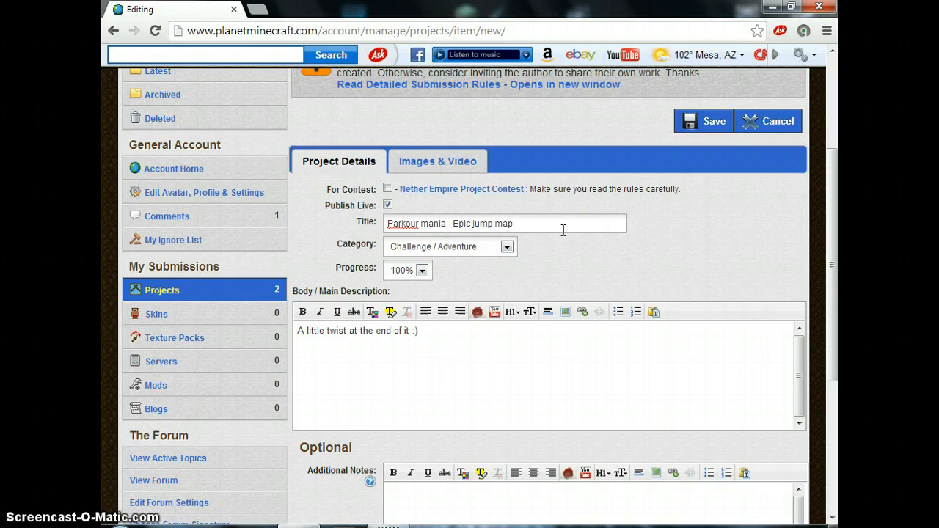
scroll(down, 3)
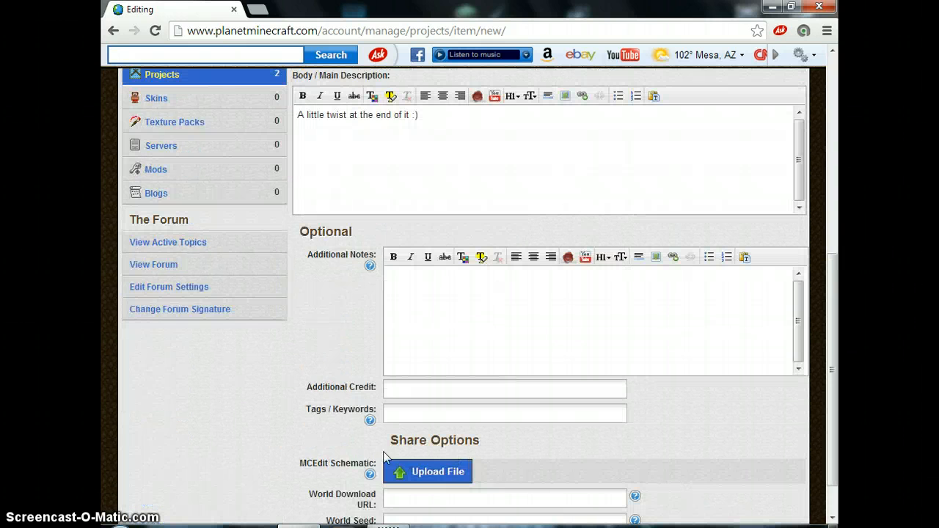
scroll(down, 3)
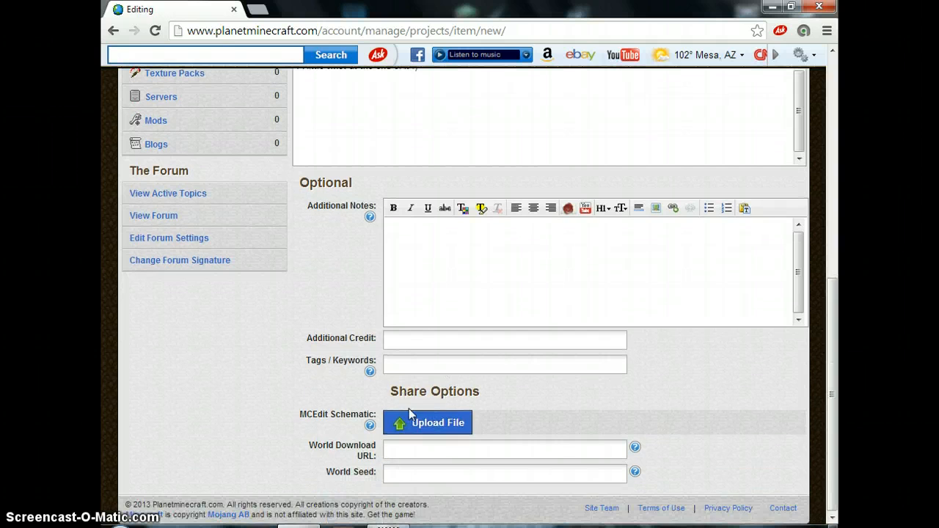
scroll(up, 3)
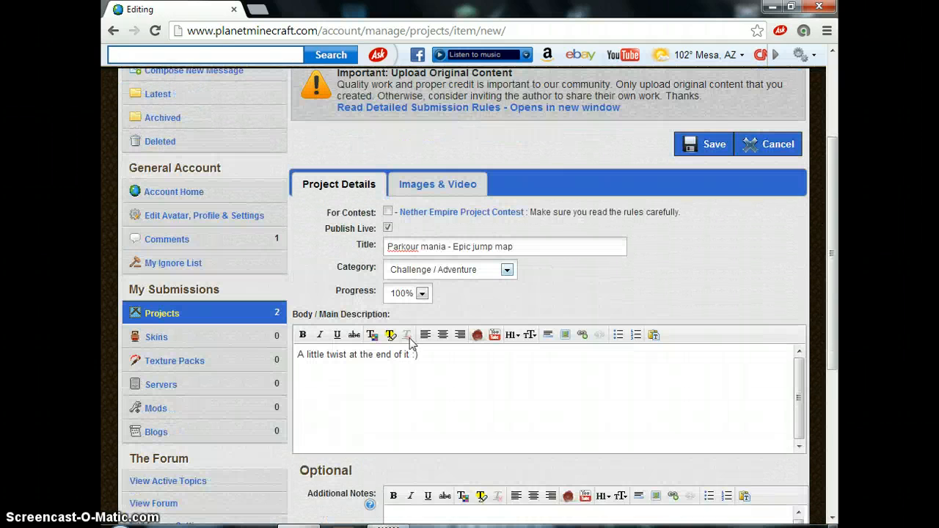
scroll(down, 3)
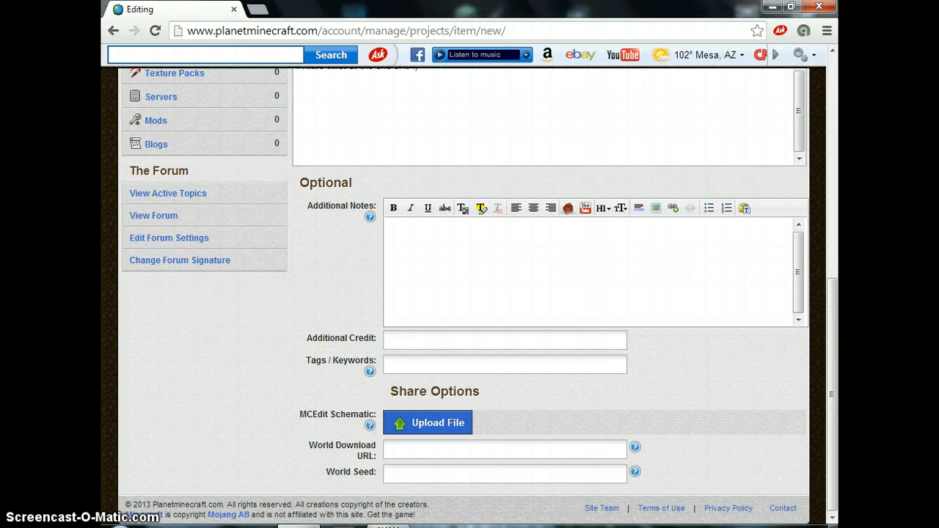
mouse_move(428, 414)
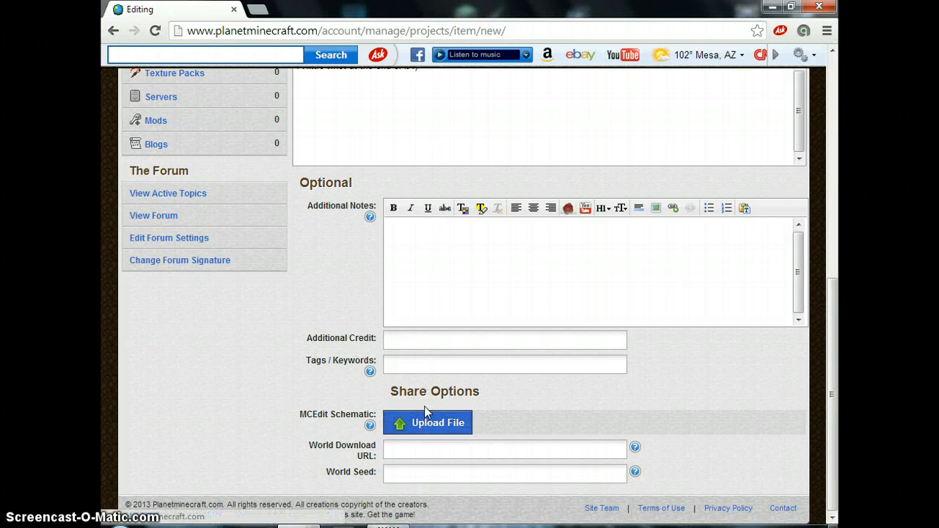
mouse_move(426, 399)
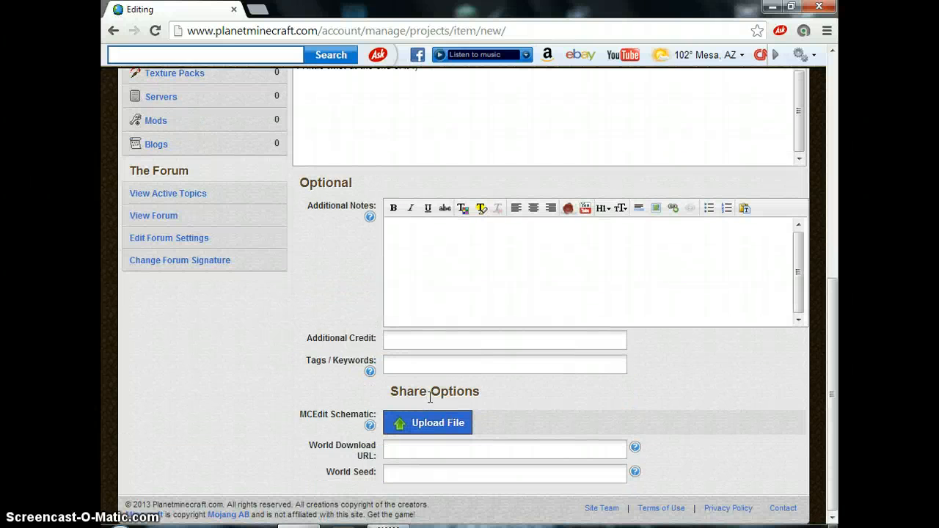
scroll(up, 3)
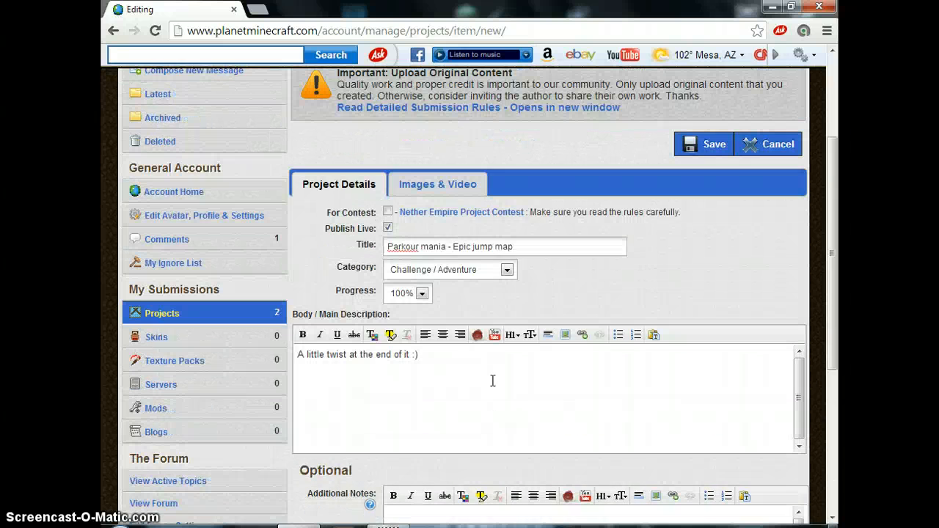
click(437, 184)
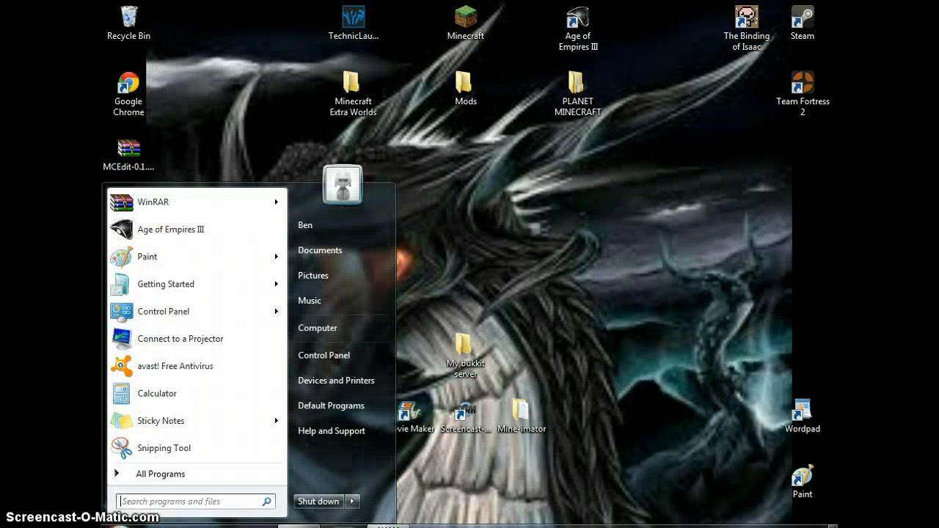
- Go to .minecraft\screenshots via %appdata% and preview the first screenshot
text(%)
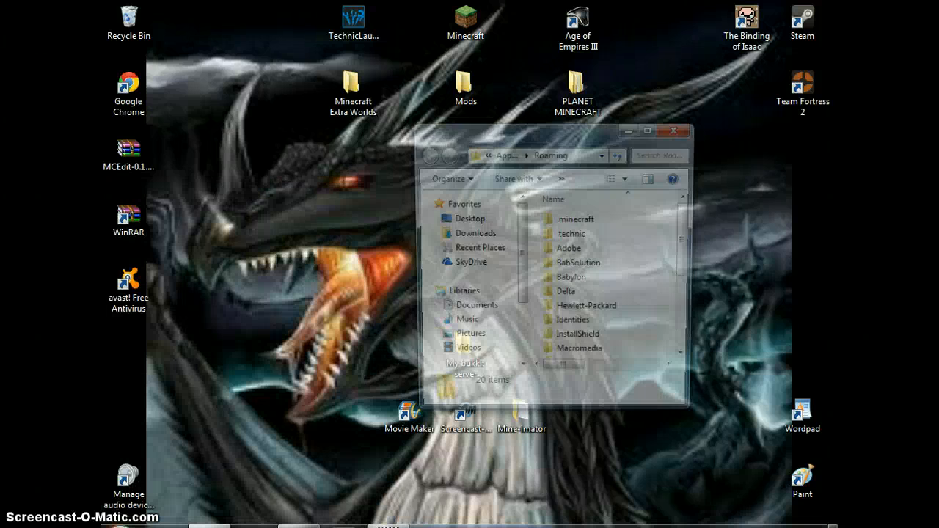
double_click(575, 219)
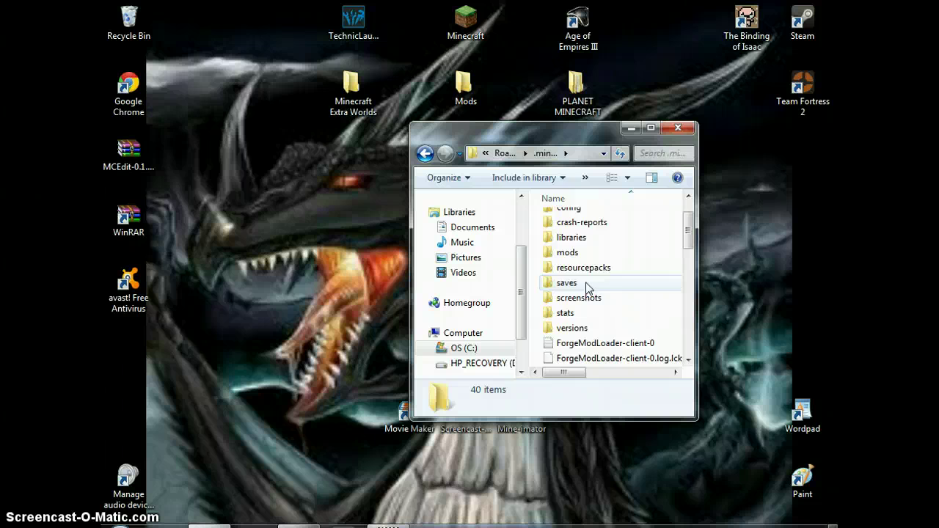
double_click(578, 296)
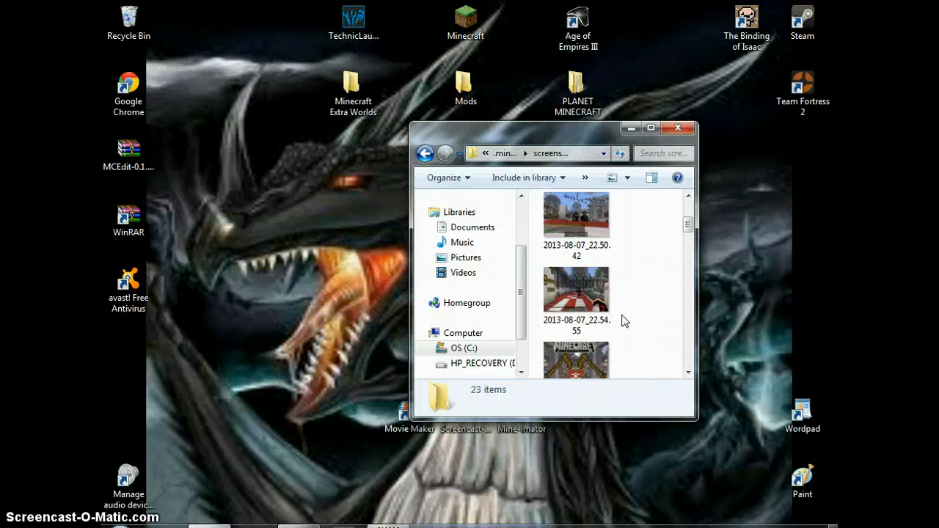
click(575, 220)
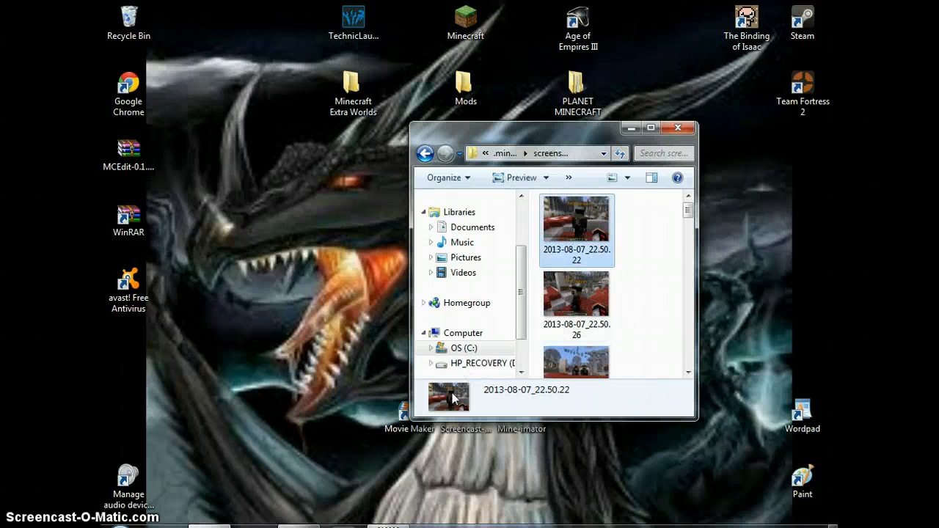
- Move the newest screenshot 2013-09-03_20.51.58 onto the desktop and close the folder
scroll(down, 3)
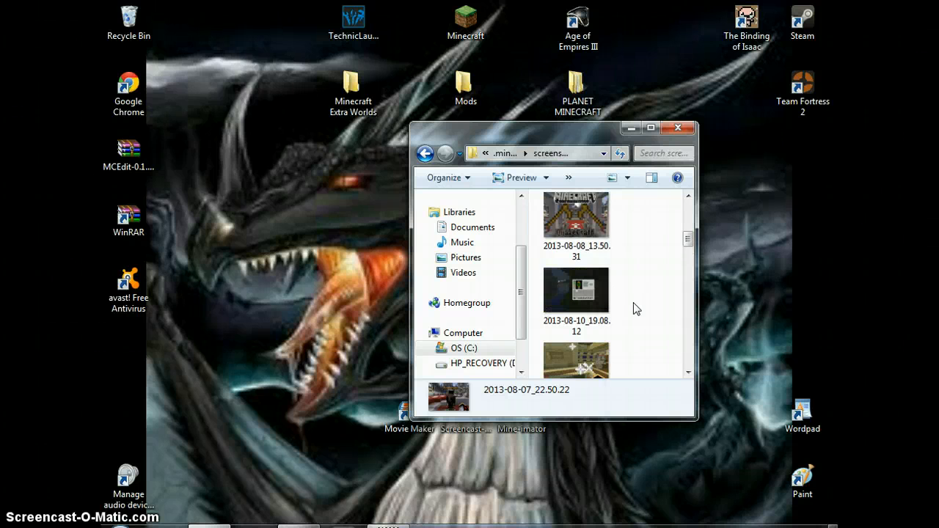
scroll(down, 3)
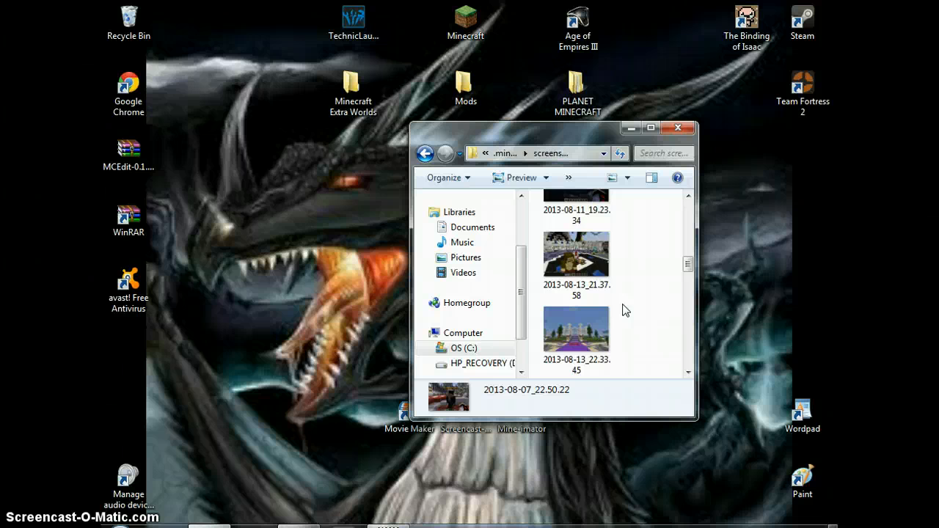
scroll(down, 3)
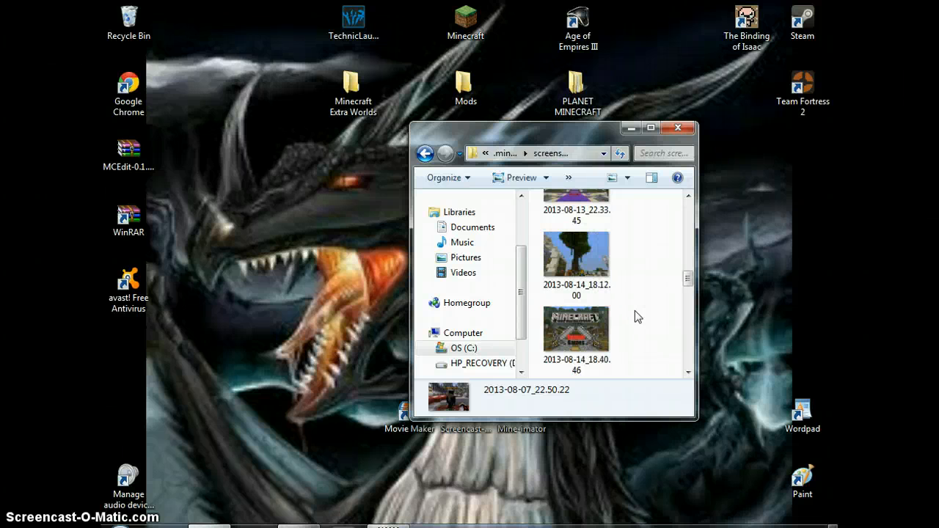
scroll(down, 3)
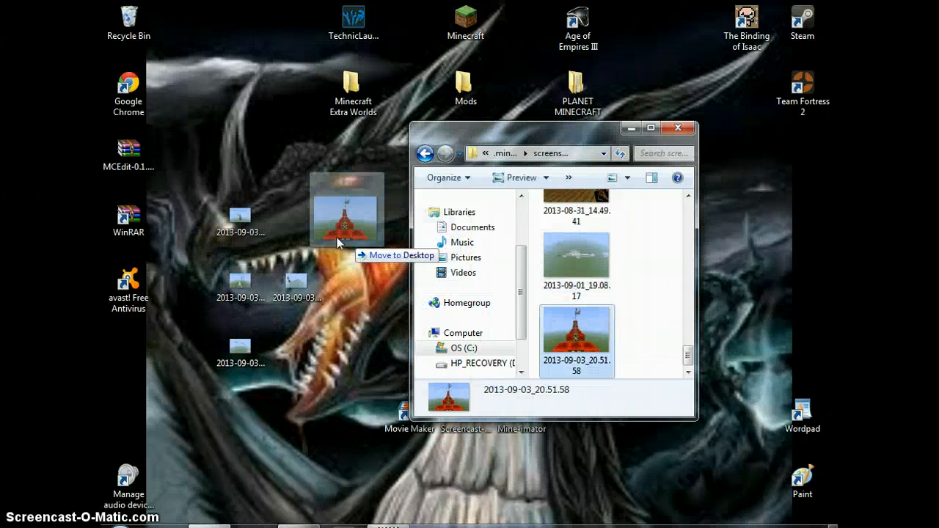
drag(576, 340, 297, 223)
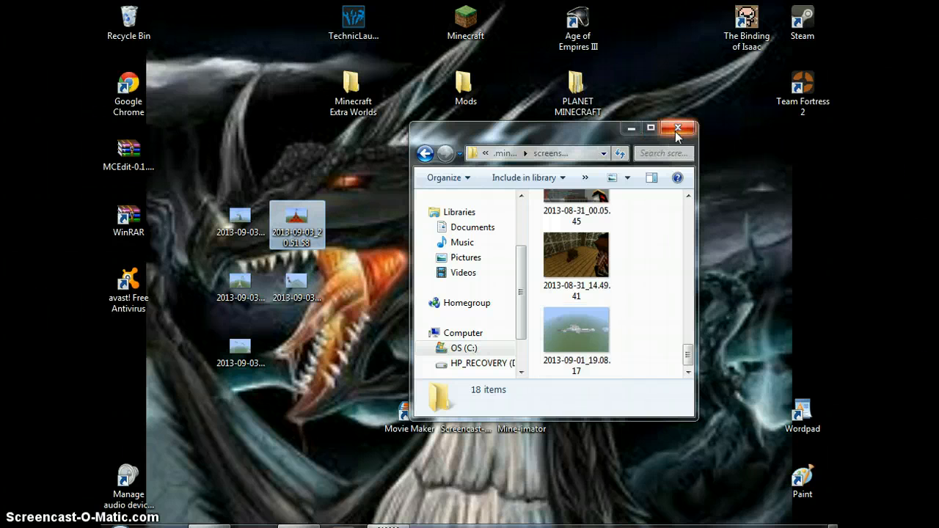
click(678, 128)
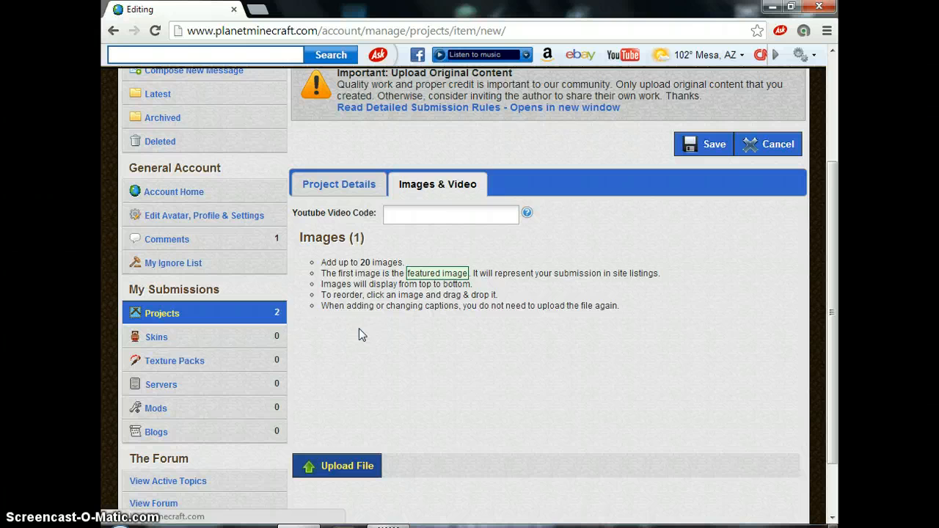
- Upload 2013-09-03_20.51.58.png as the project's image through Media Add
click(338, 466)
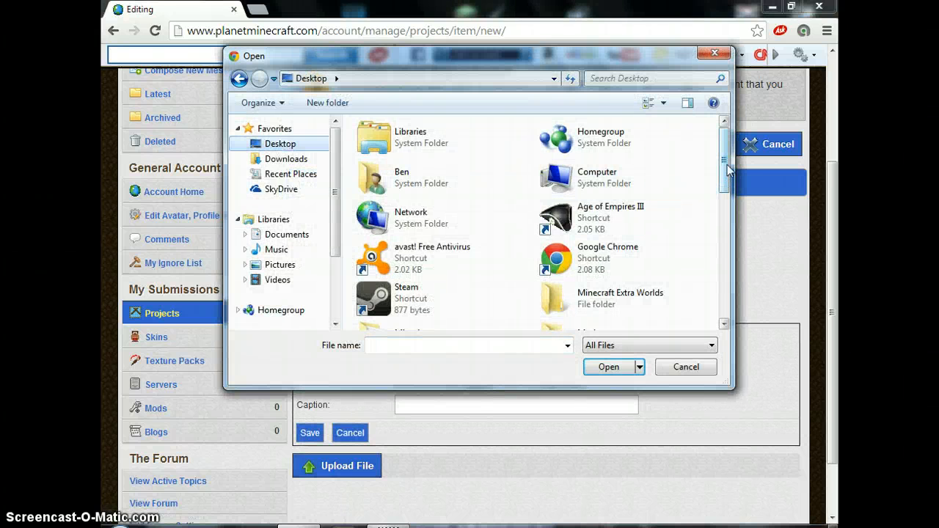
click(432, 223)
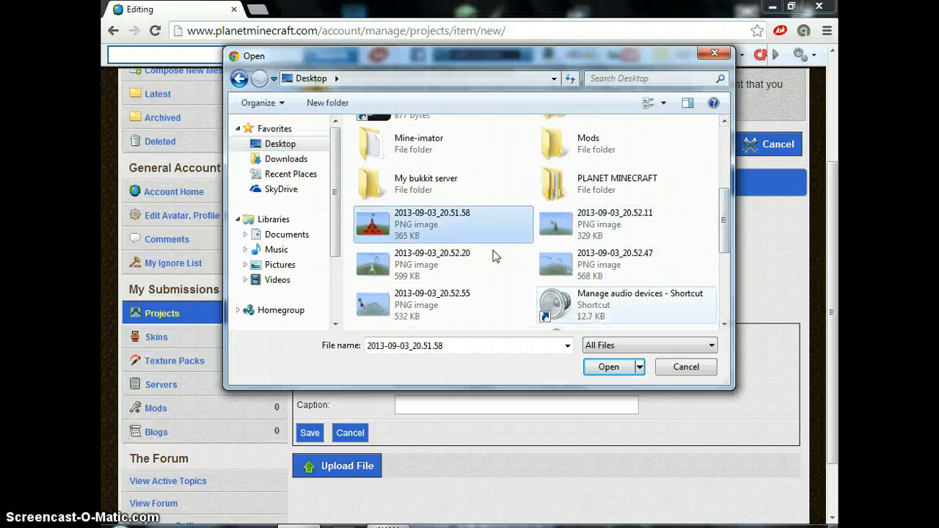
click(607, 366)
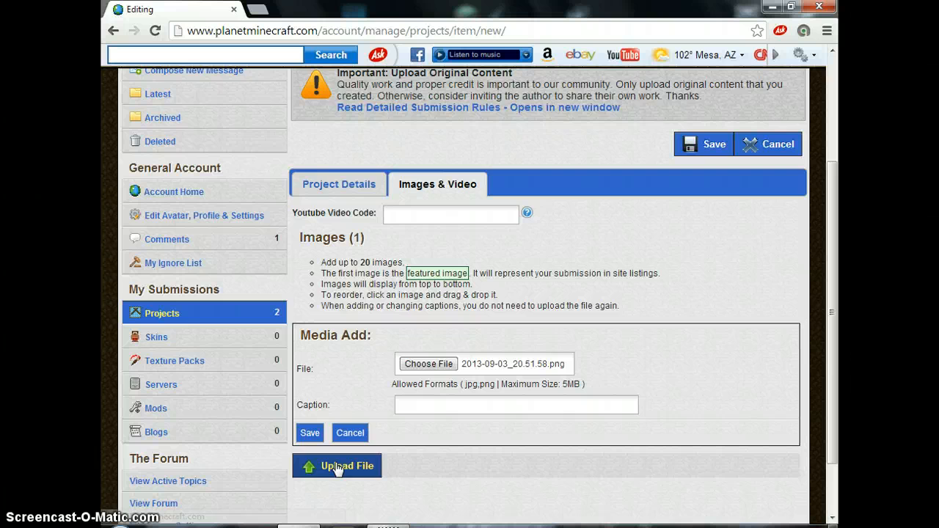
scroll(down, 3)
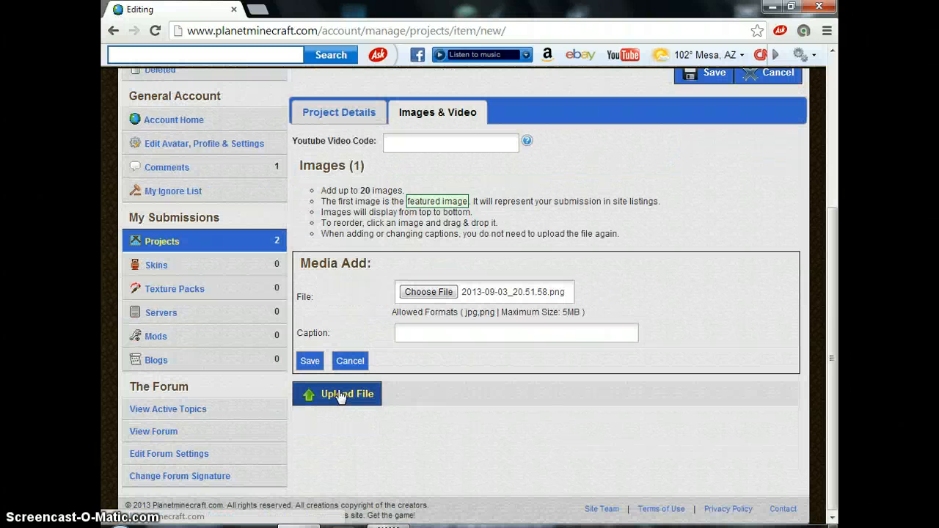
mouse_move(484, 436)
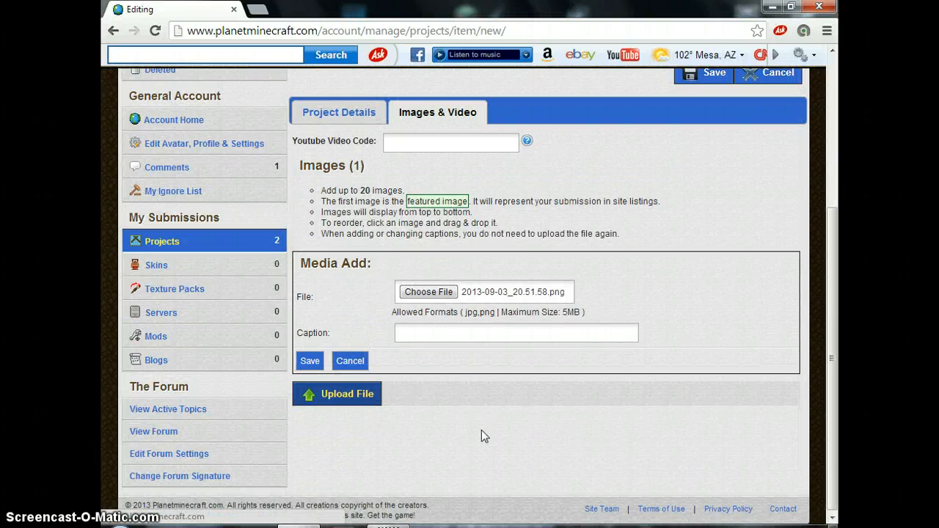
mouse_move(360, 408)
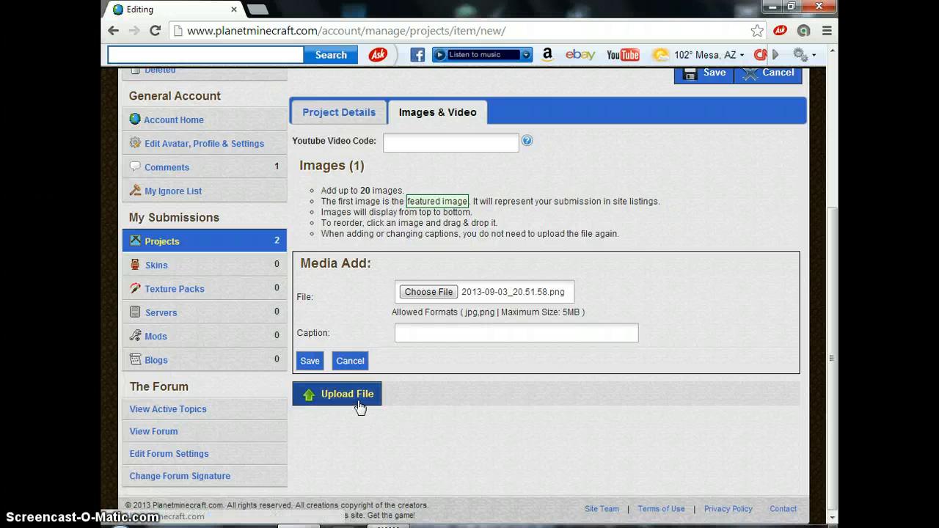
click(346, 393)
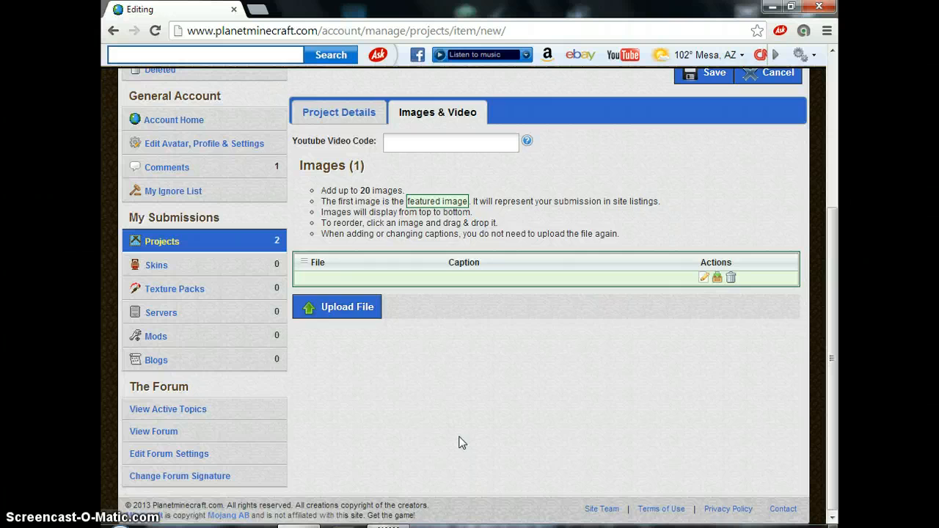
- Save the project with its new image
scroll(up, 3)
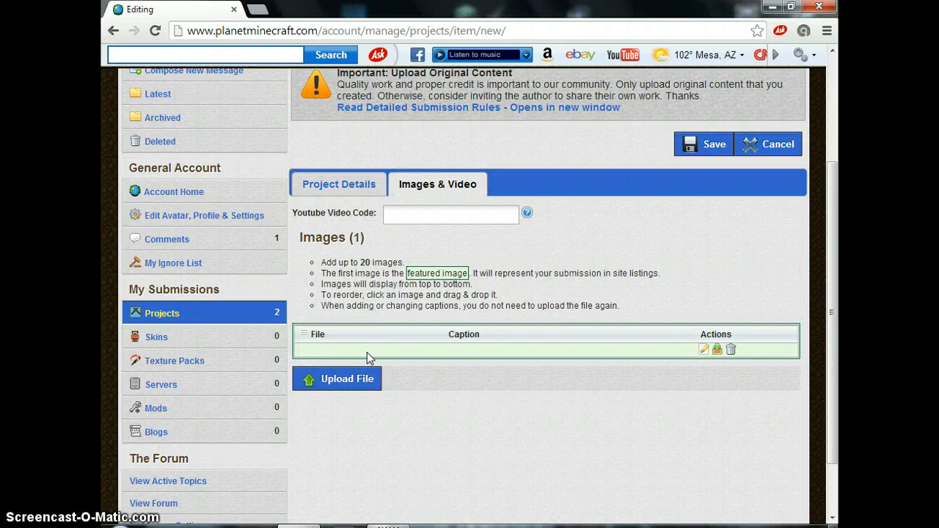
click(337, 379)
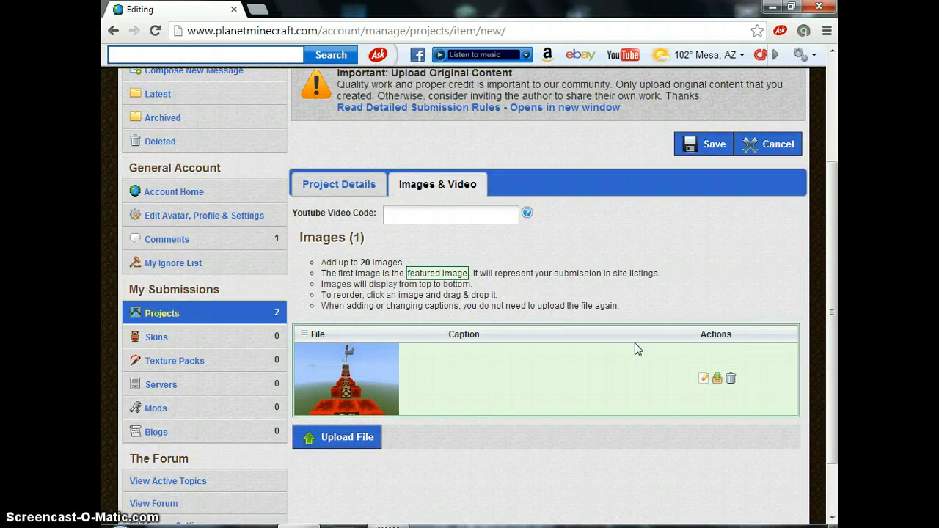
click(703, 144)
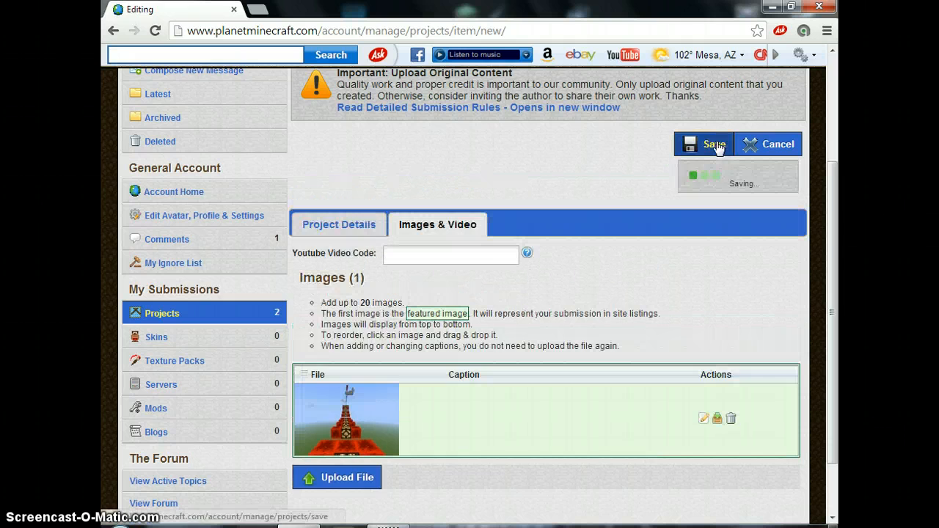
- Review the published Parkour mania - Epic jump map page, then go to My Account
click(704, 143)
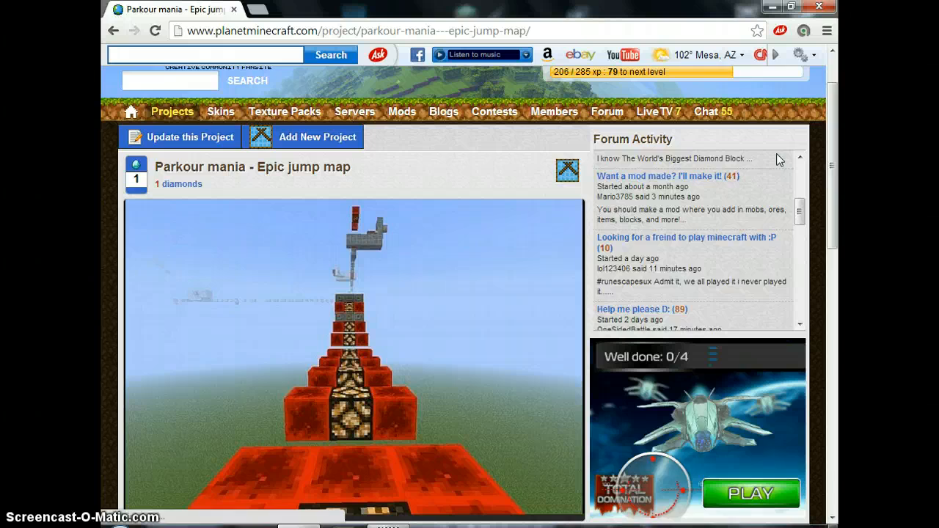
scroll(down, 3)
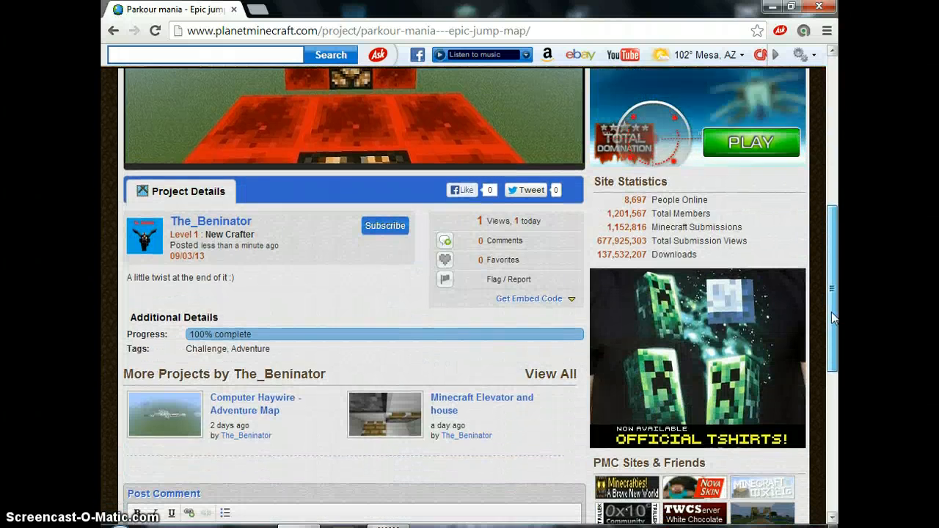
scroll(up, 3)
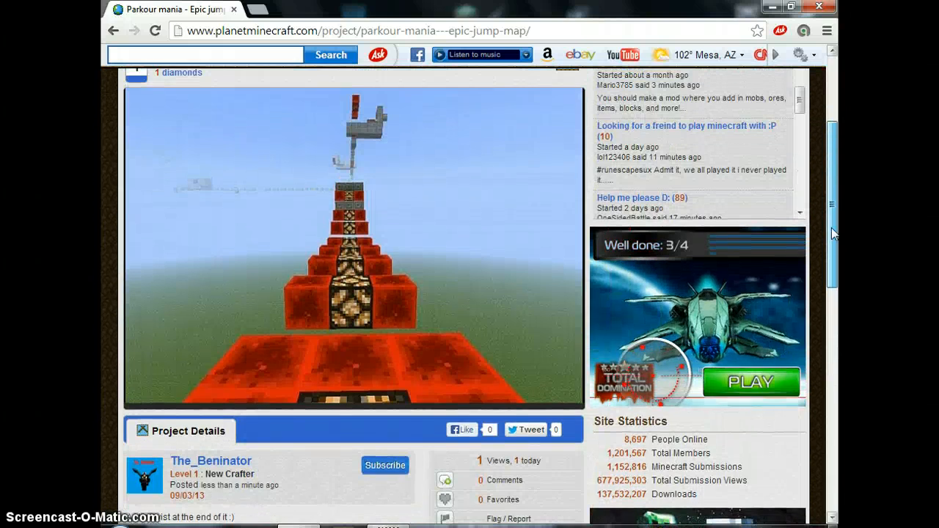
scroll(up, 3)
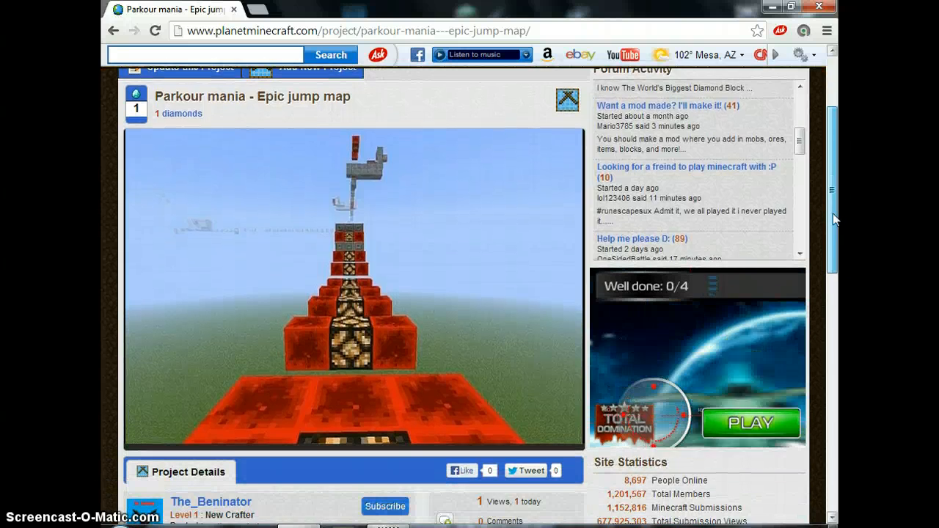
scroll(down, 3)
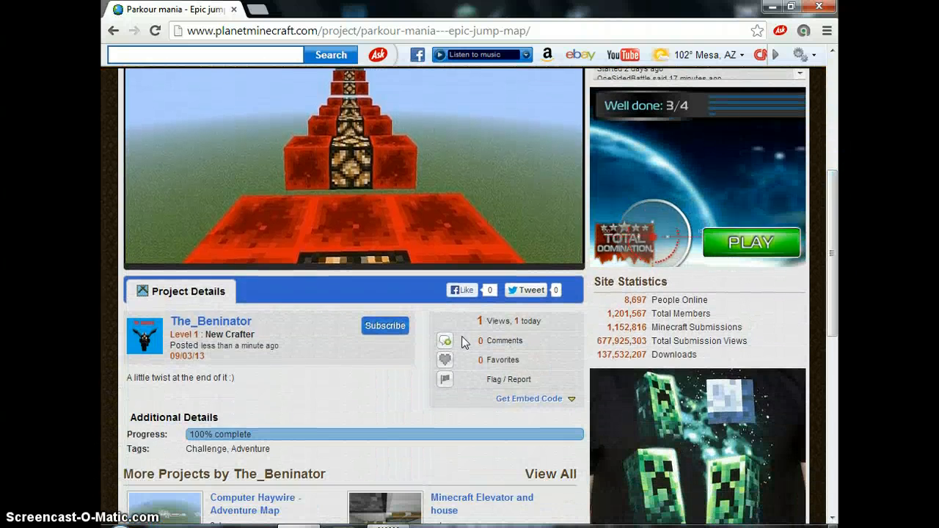
scroll(up, 3)
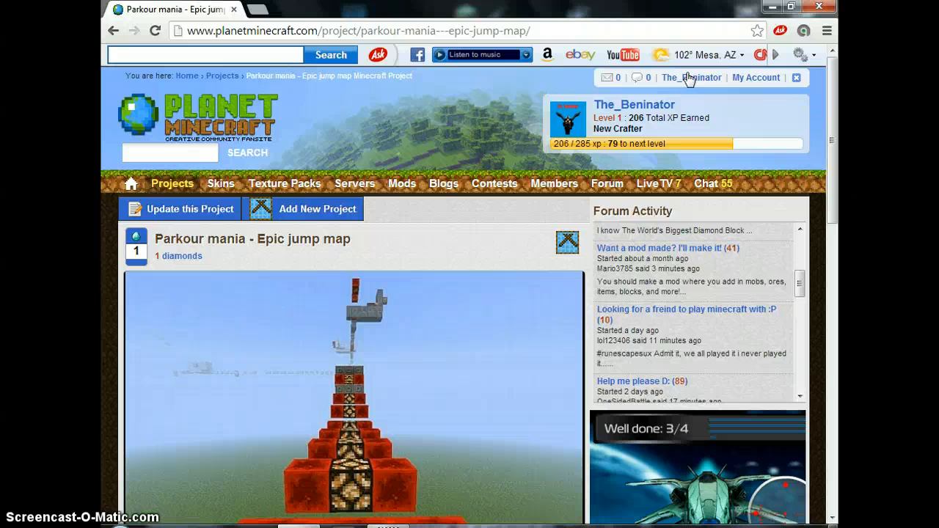
mouse_move(757, 76)
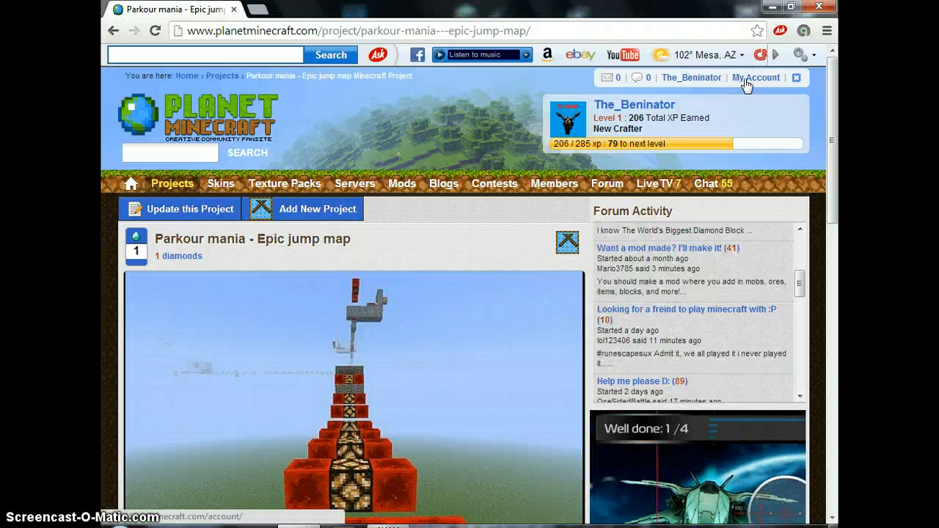
click(756, 76)
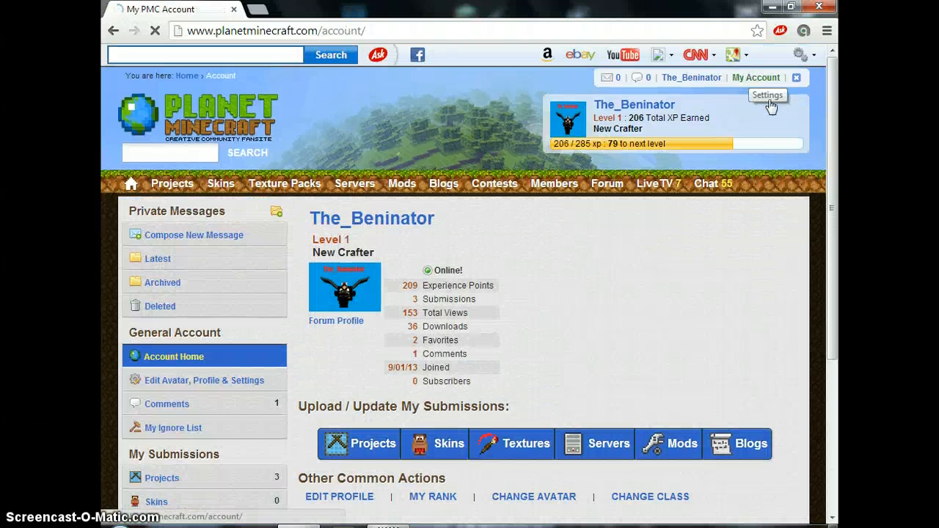
- Reopen the project for editing and start the MCEdit Schematic upload under Share Options
scroll(down, 3)
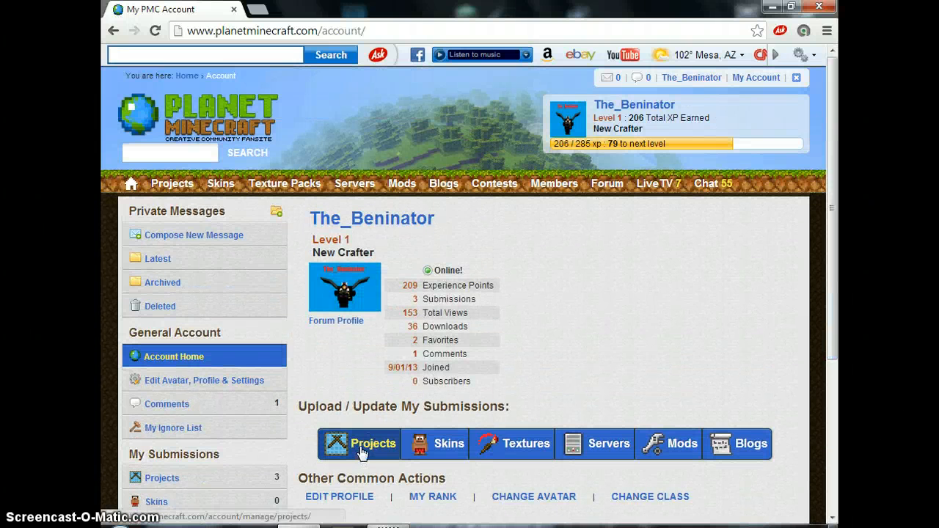
click(358, 443)
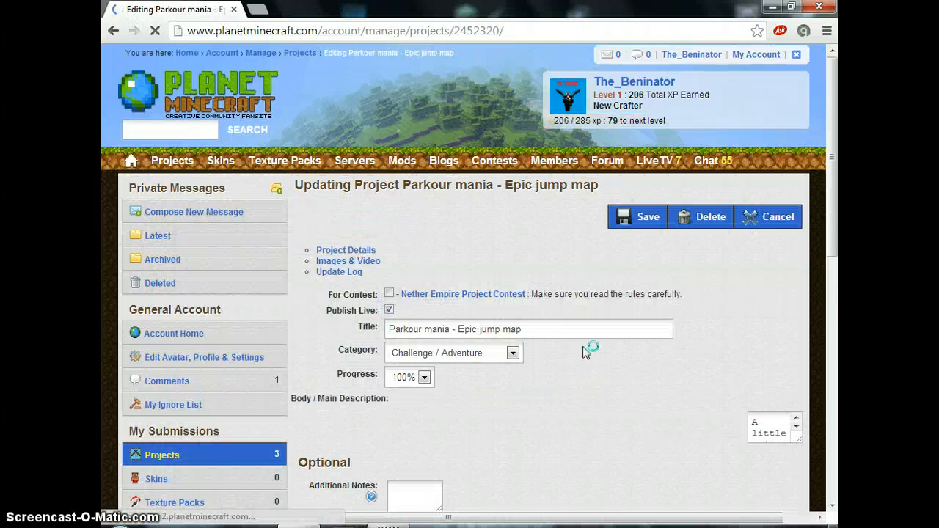
scroll(down, 3)
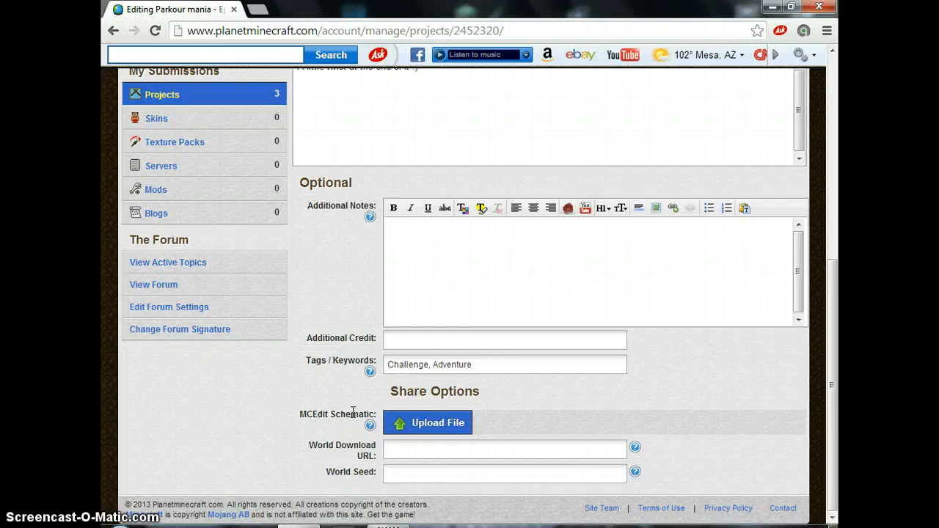
click(428, 423)
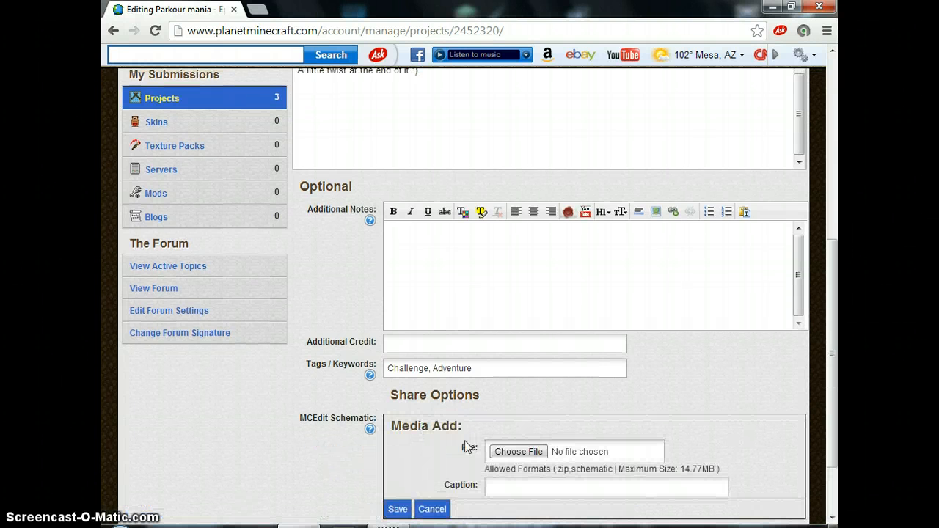
- Choose My Epic Jump Map.zip from the PLANET MINECRAFT folder as the schematic file
click(516, 452)
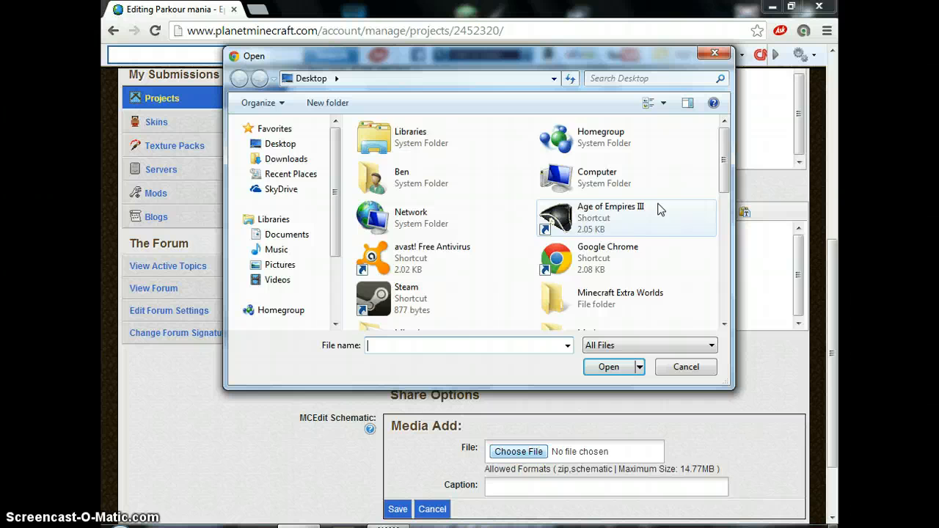
scroll(down, 3)
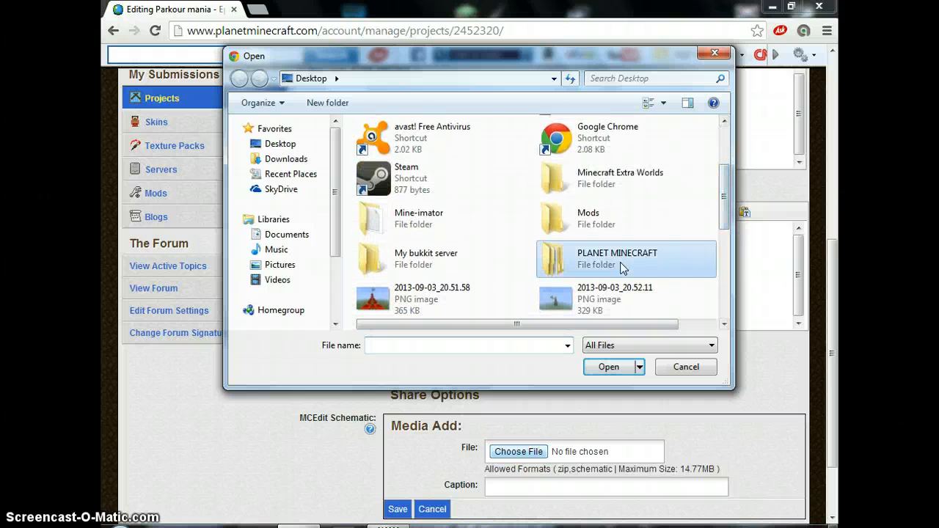
double_click(616, 259)
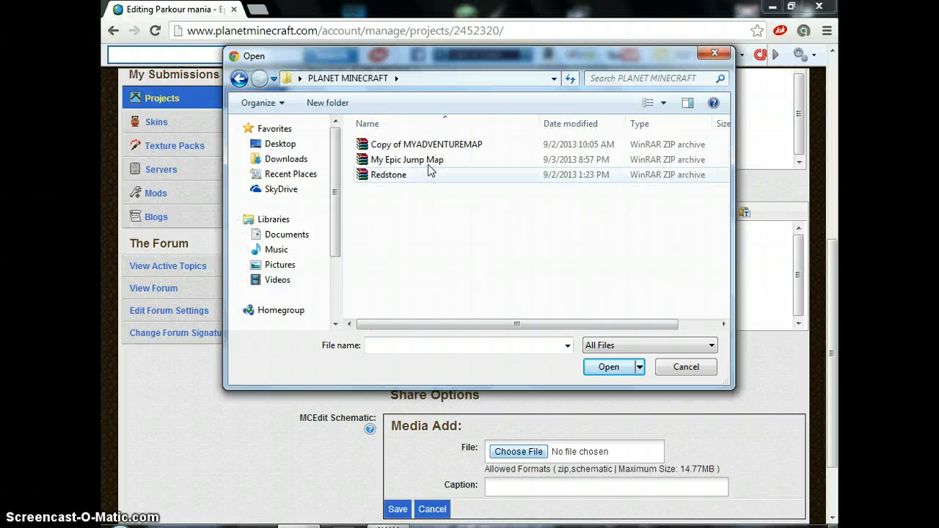
click(407, 159)
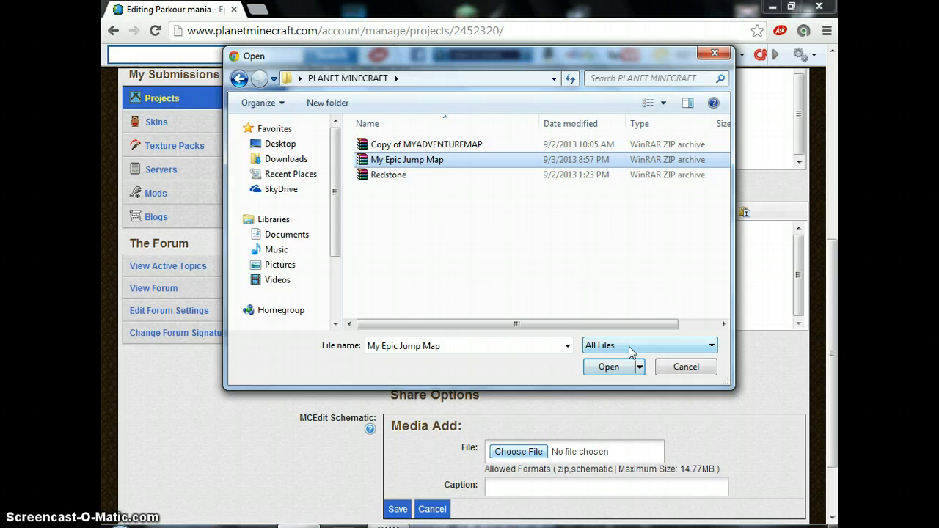
mouse_move(607, 367)
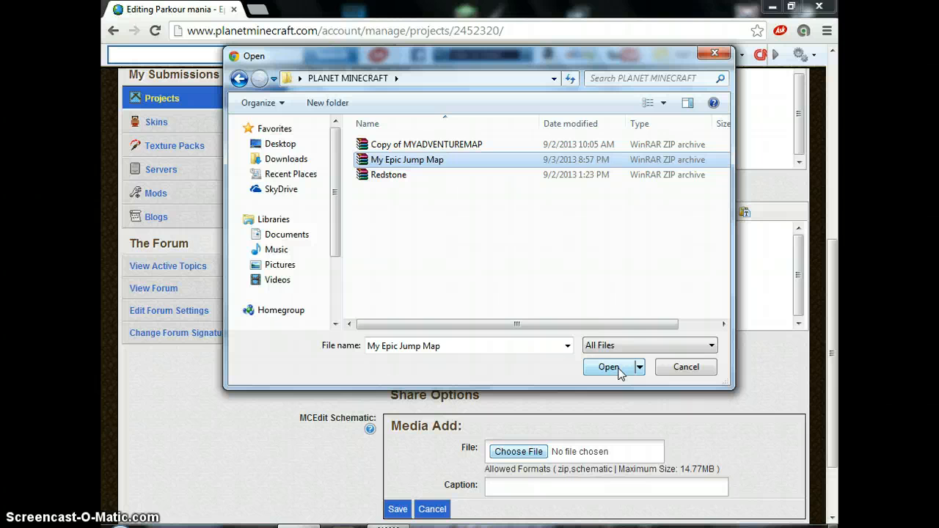
click(608, 366)
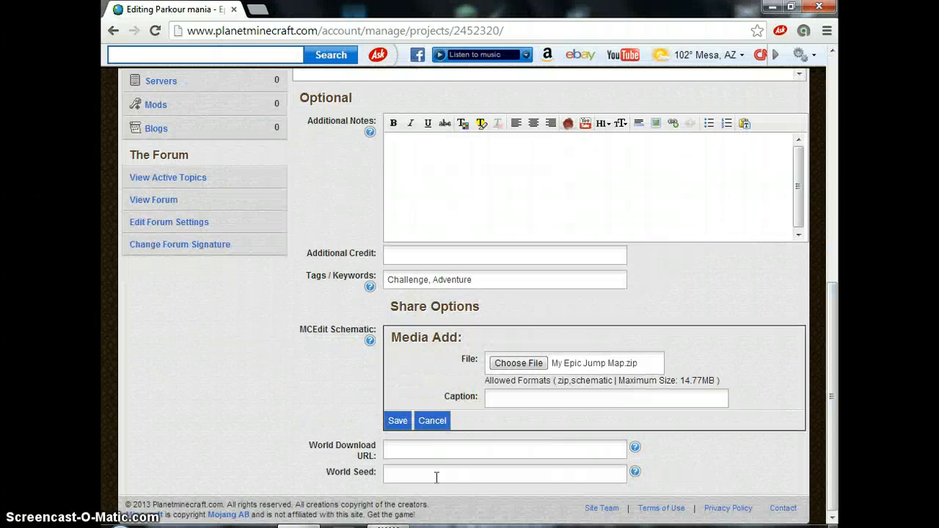
- Save the schematic upload and the project so the Parkour mania page is published
click(398, 420)
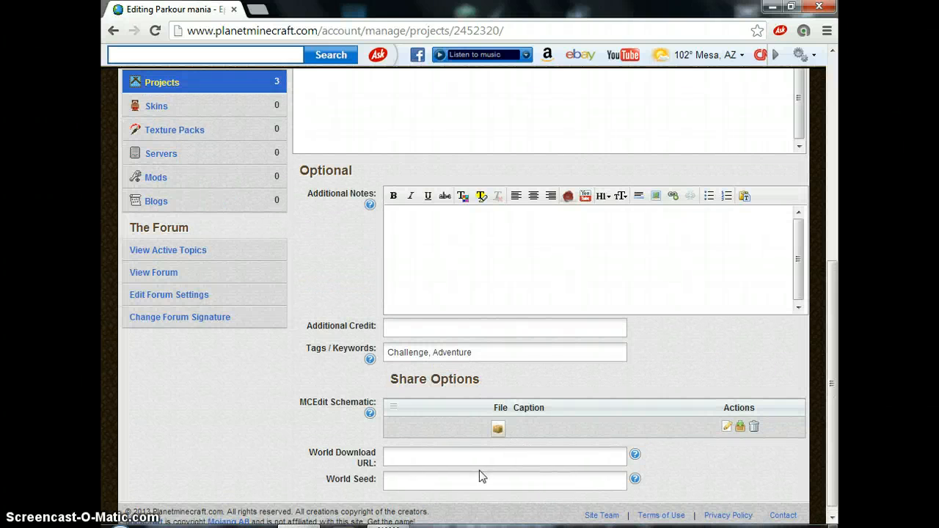
scroll(up, 3)
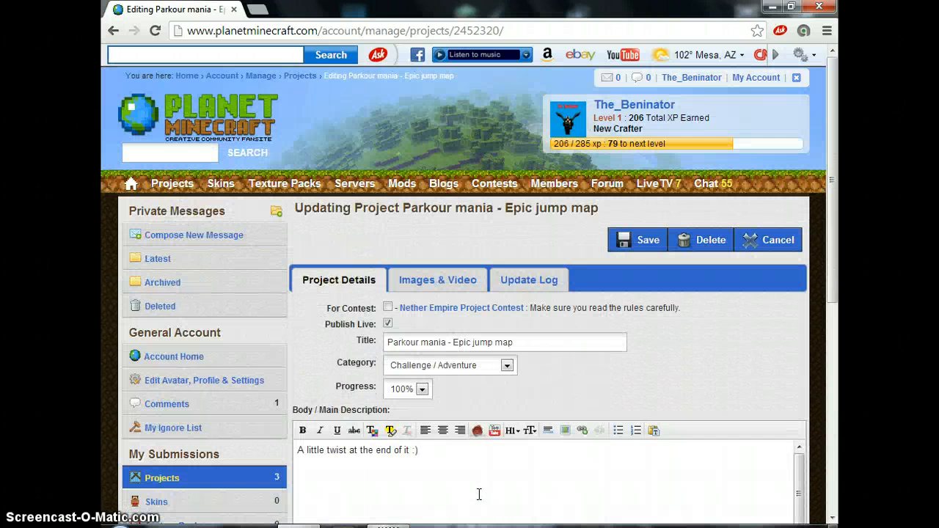
click(637, 240)
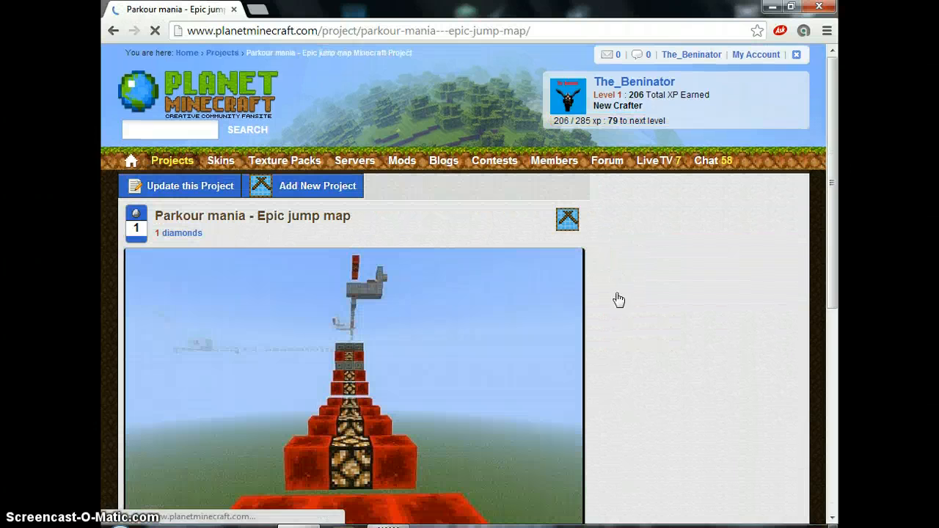
scroll(down, 3)
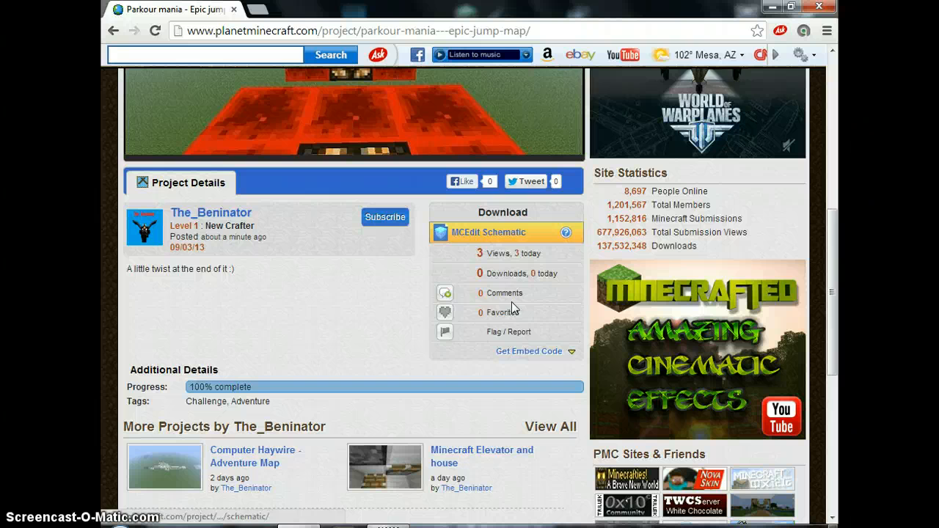
mouse_move(460, 265)
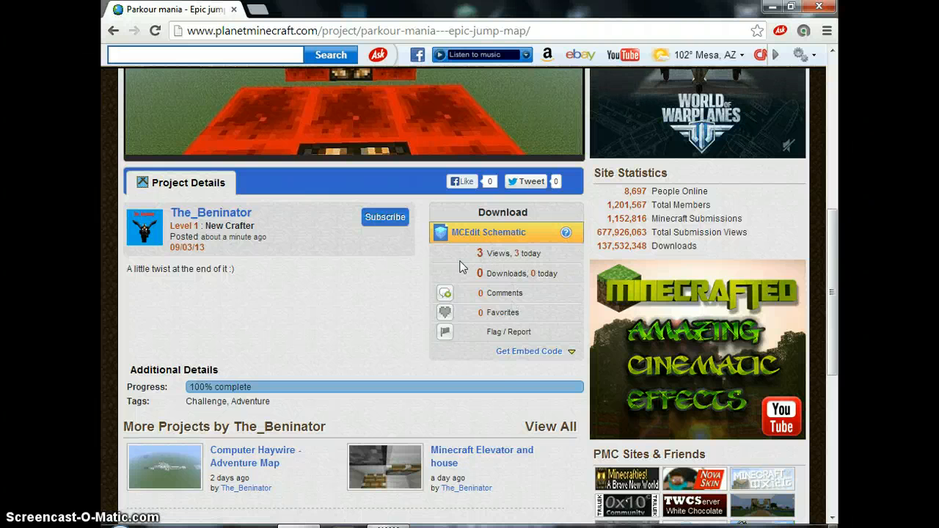
scroll(down, 3)
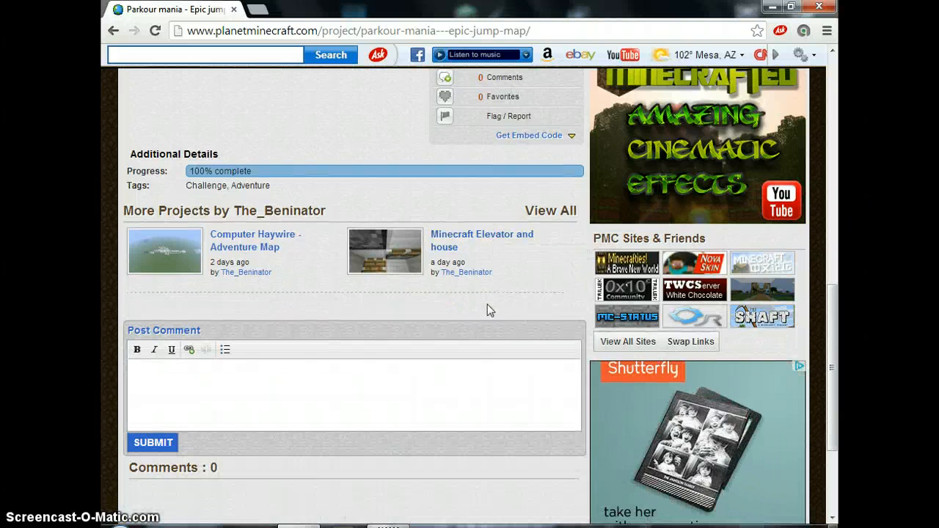
scroll(up, 3)
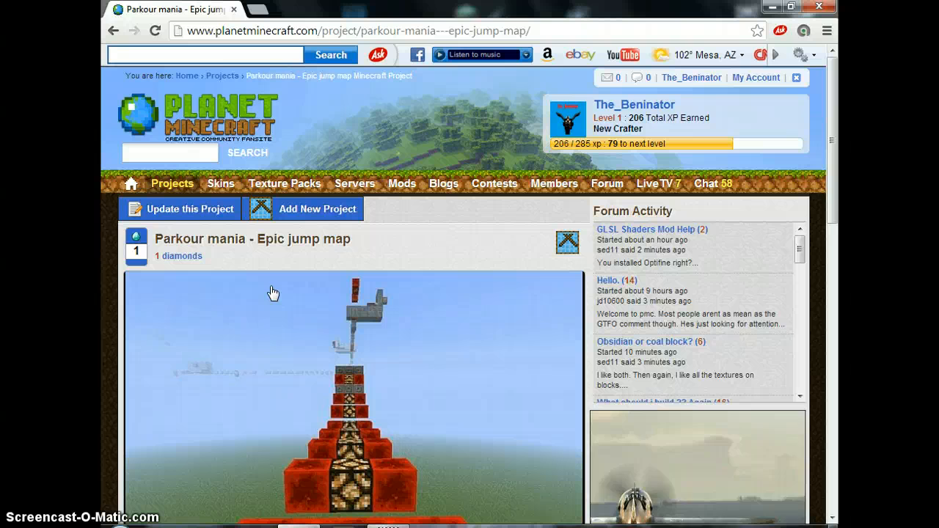
mouse_move(216, 286)
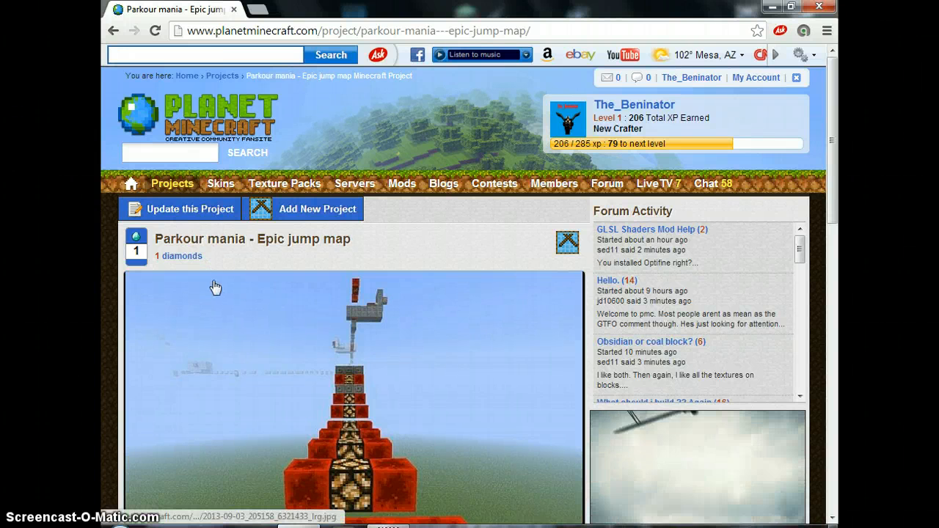
mouse_move(589, 202)
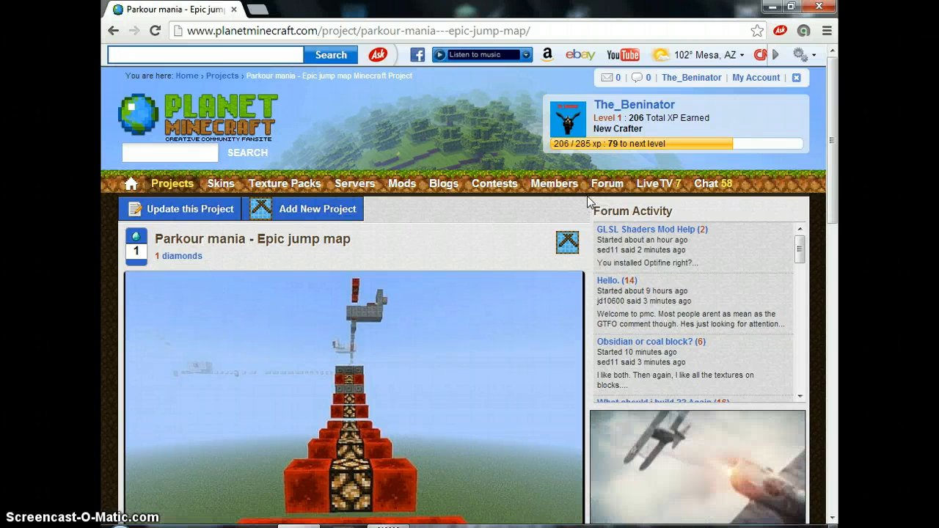
scroll(down, 3)
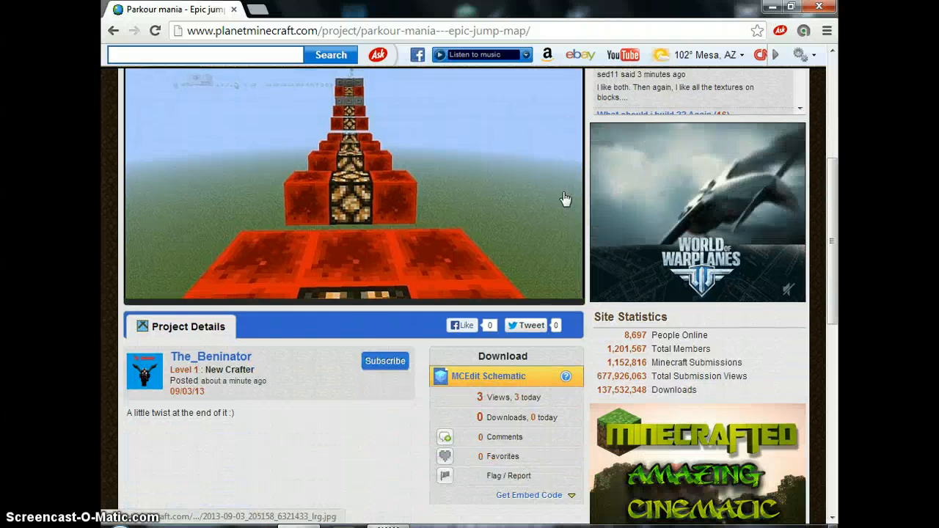
scroll(up, 3)
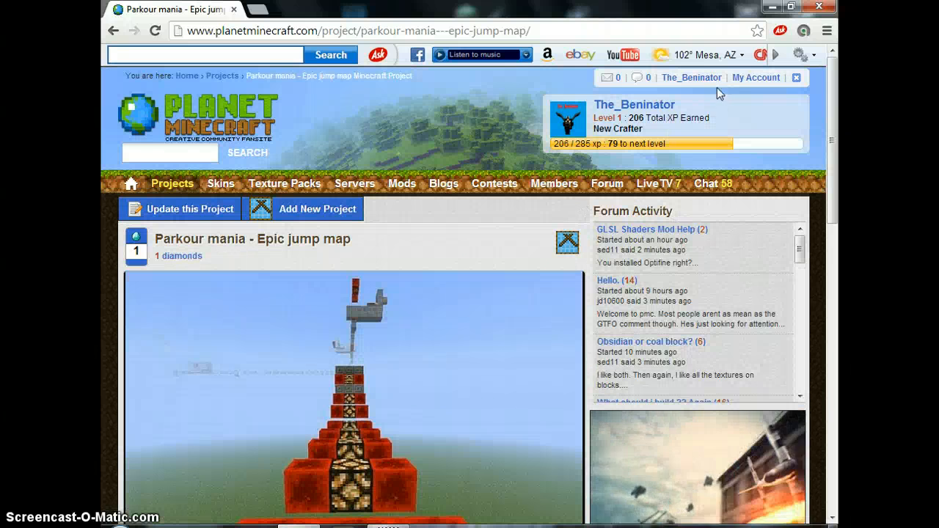
click(689, 77)
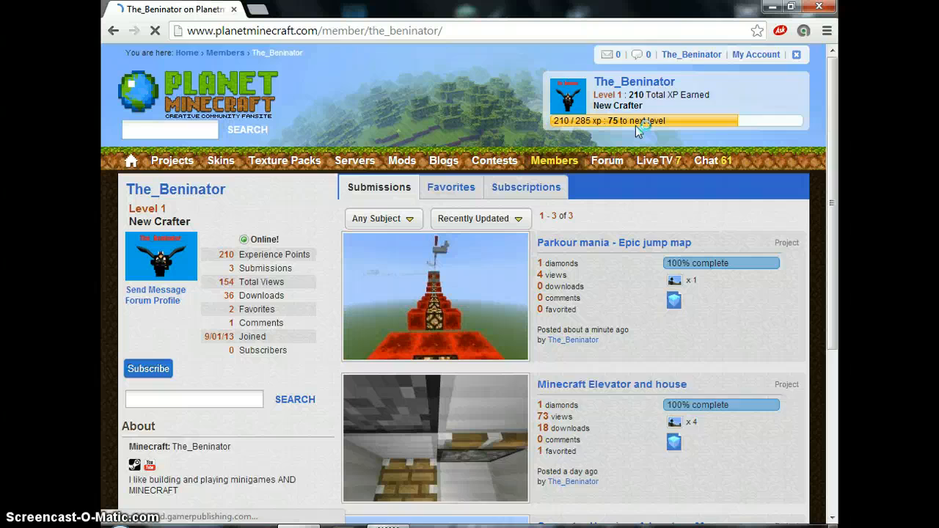
scroll(down, 3)
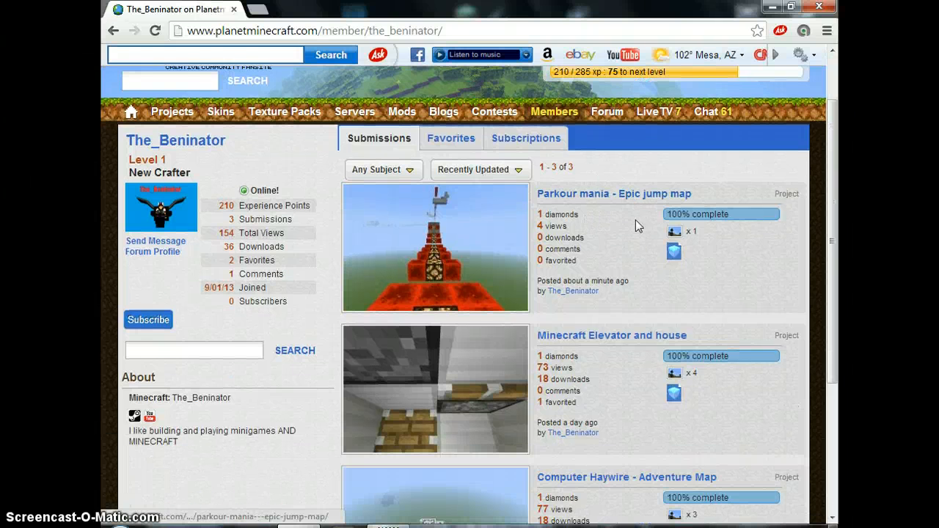
mouse_move(622, 229)
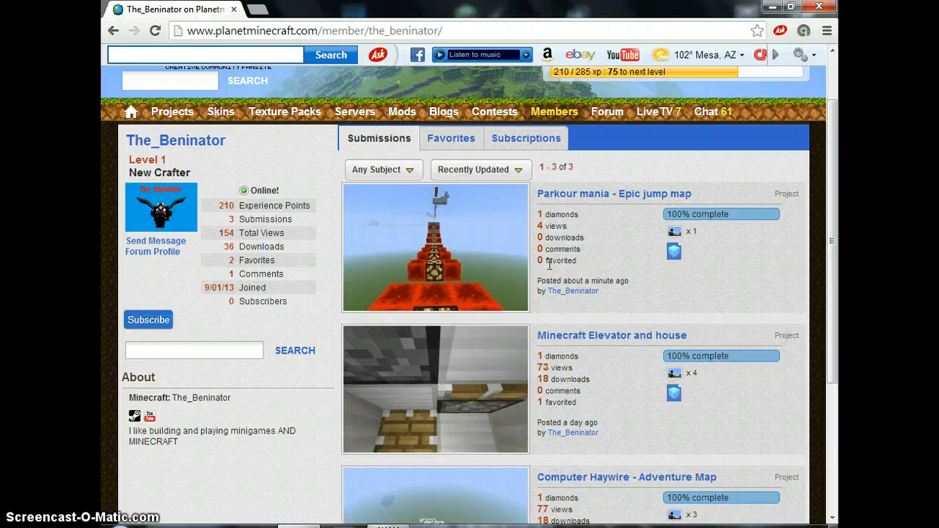
scroll(down, 3)
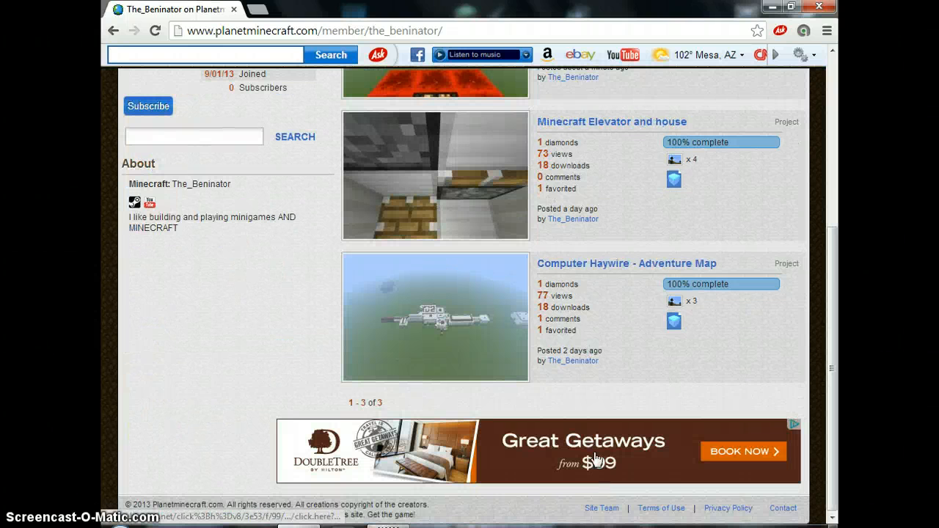
scroll(up, 3)
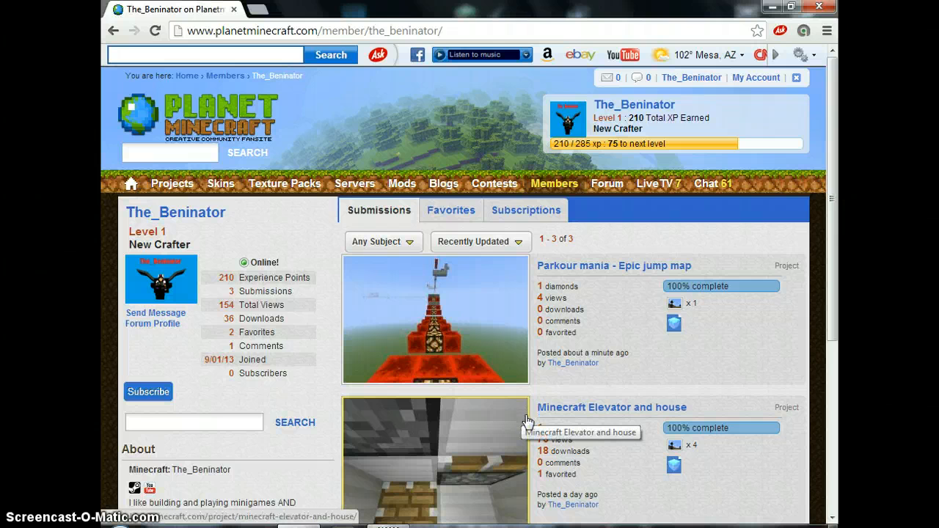
mouse_move(541, 401)
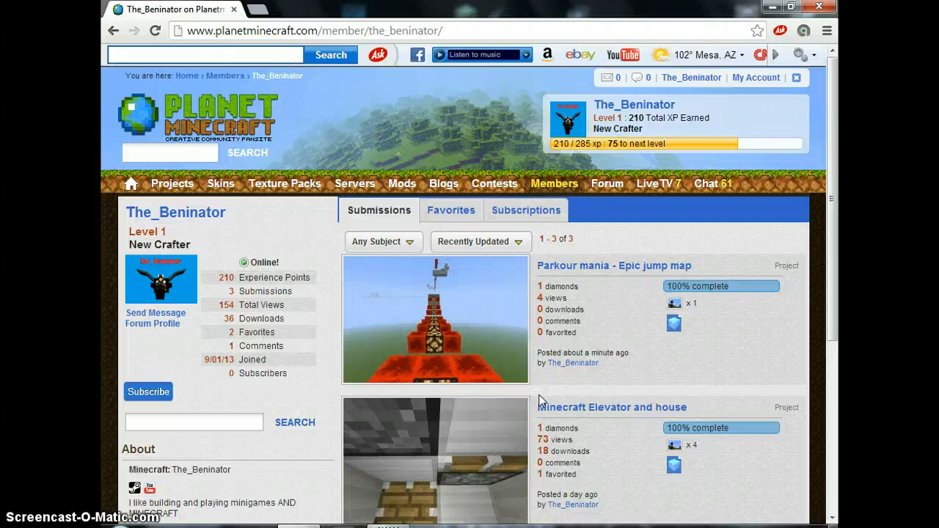
mouse_move(558, 352)
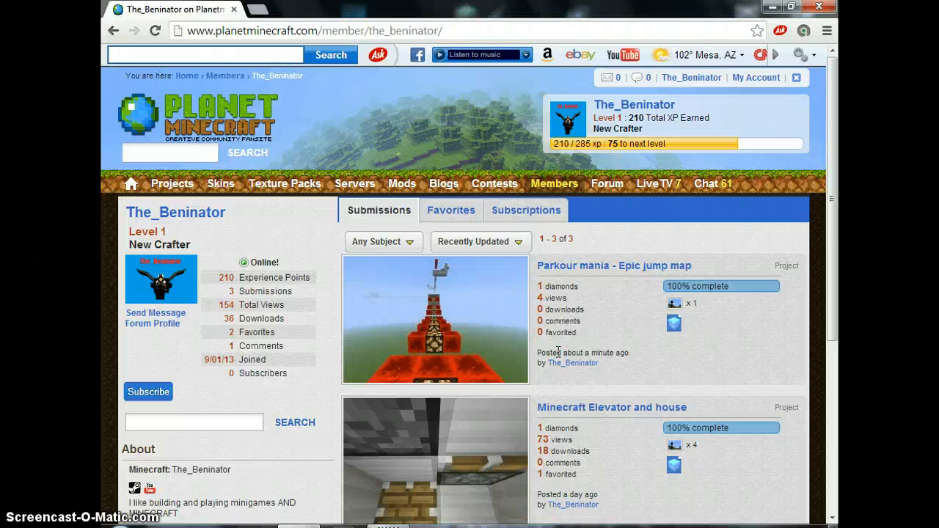
mouse_move(652, 385)
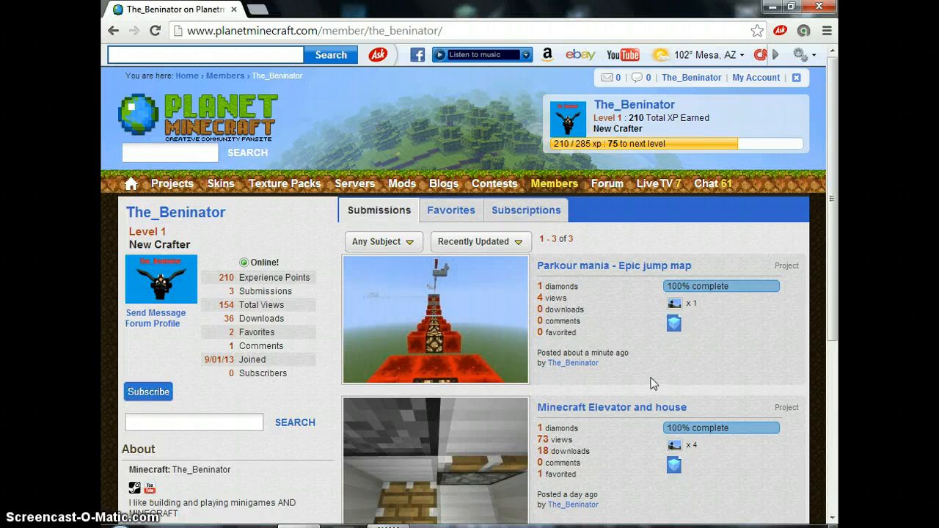
mouse_move(550, 336)
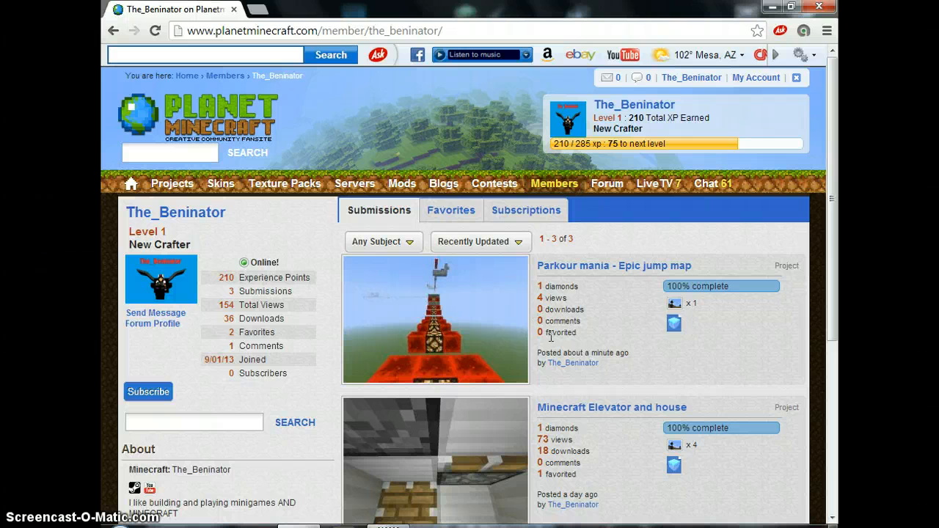
mouse_move(428, 437)
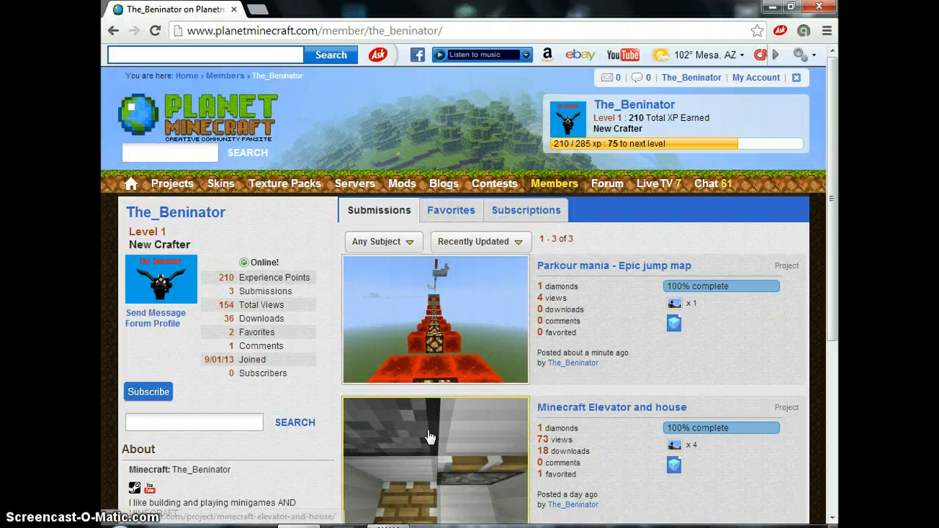